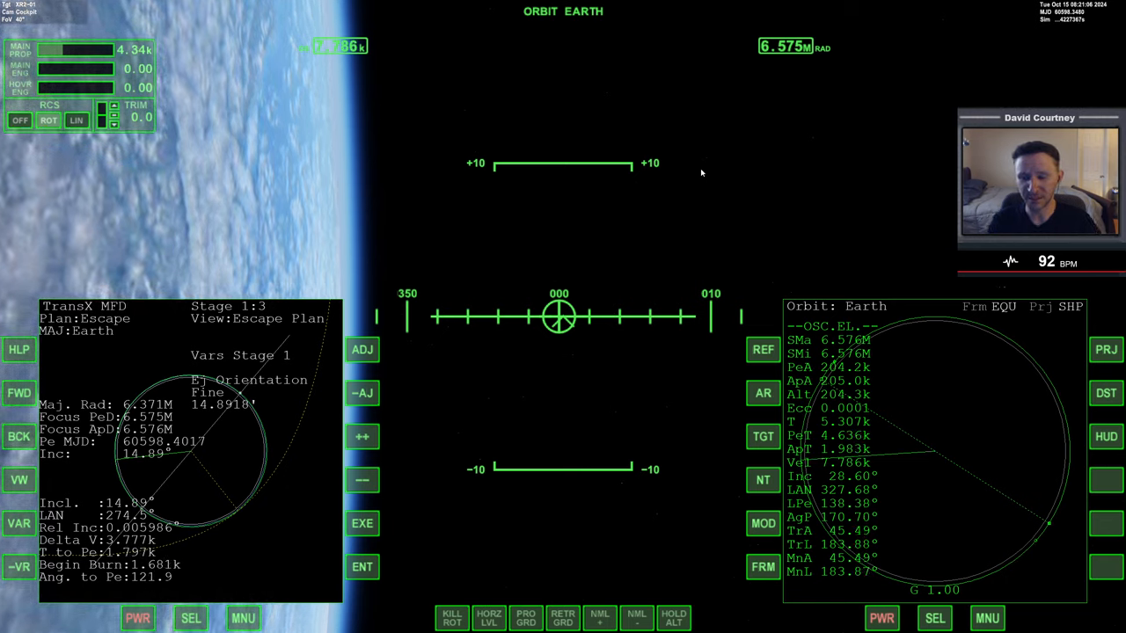
Run TransX on the right MFD and switch the Earth escape stage to its manoeuvre view with manoeuvre mode on
{"action": "left_click", "coordinate": [934, 618]}
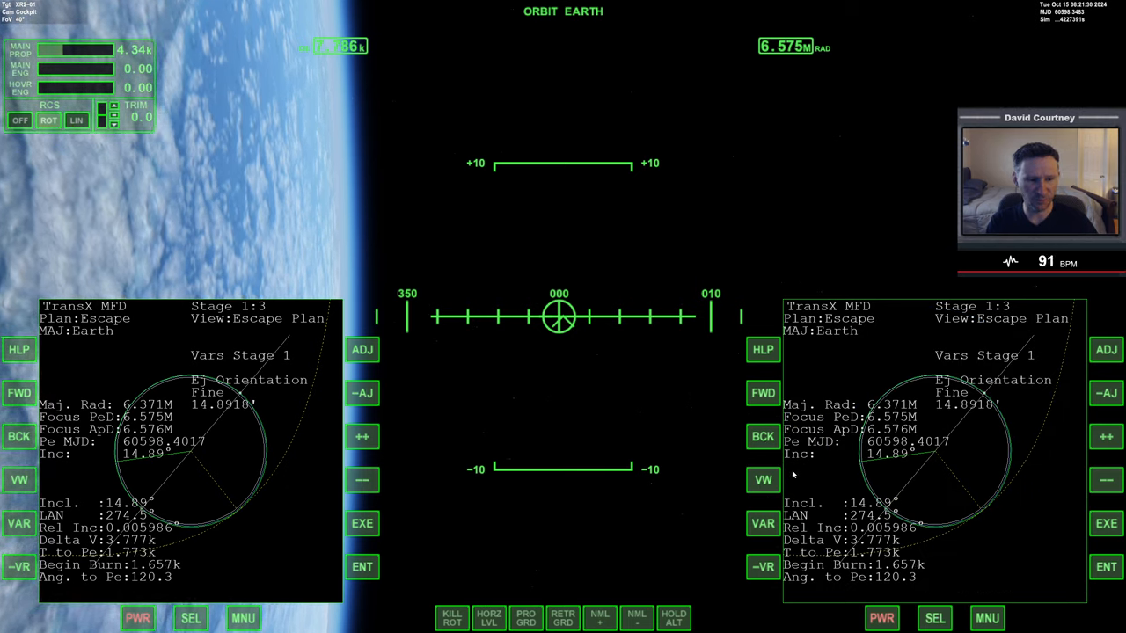
{"action": "left_click", "coordinate": [763, 480]}
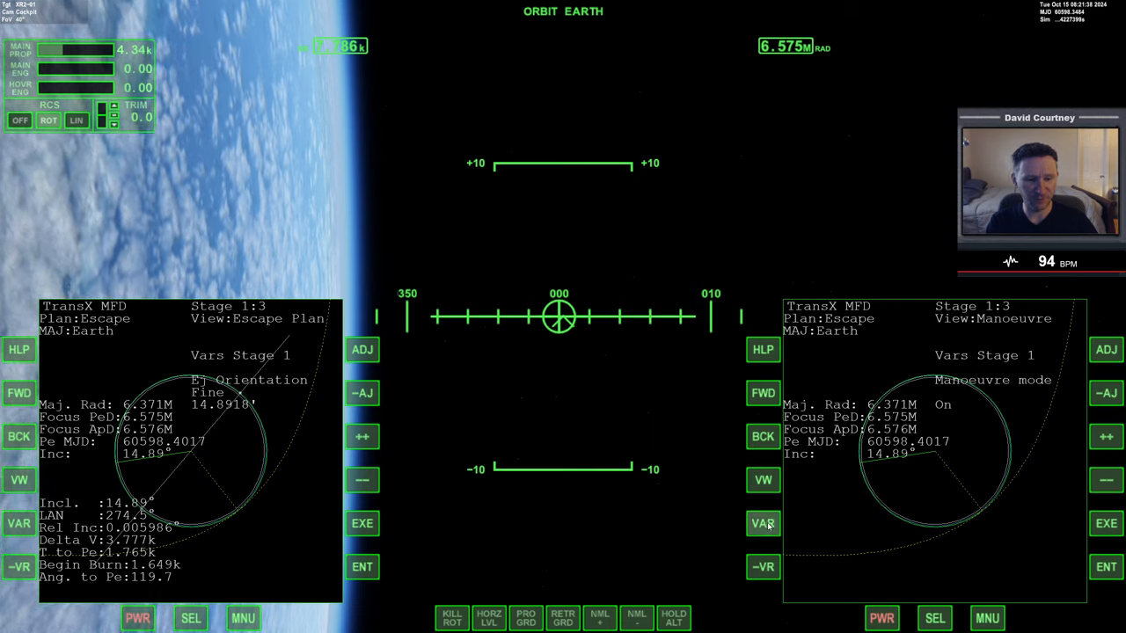
Enter a prograde velocity starting with 9 for the escape manoeuvre, giving a hyperbolic escape orbit
{"action": "left_click", "coordinate": [763, 525]}
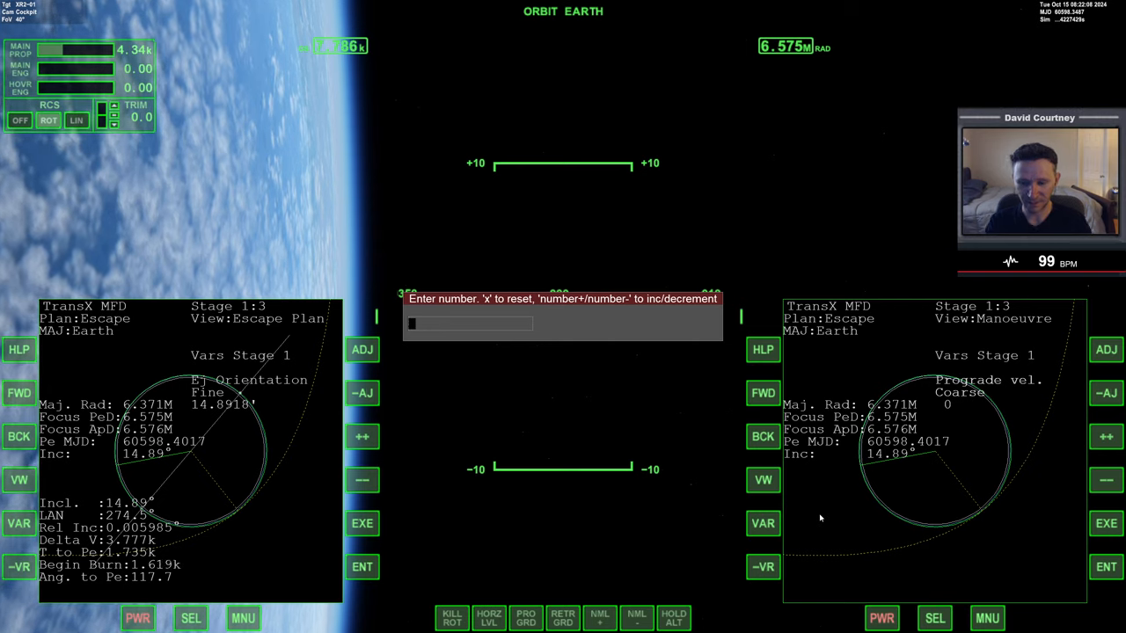
{"action": "type", "text": "9"}
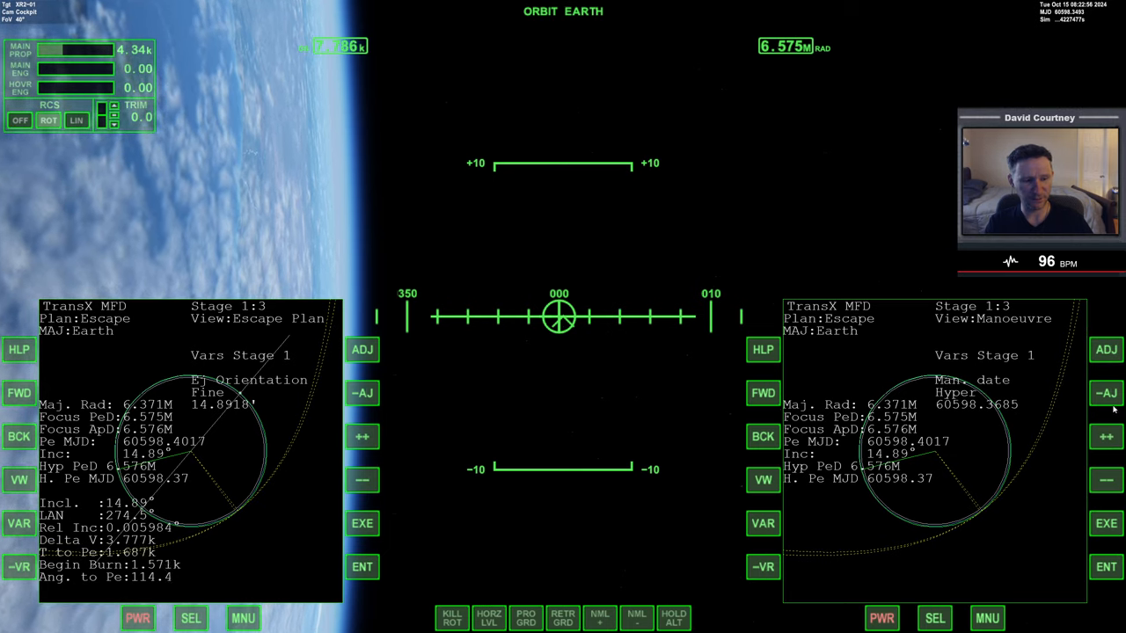
Set the manoeuvre date adjustment to Micro precision and nudge the date to 60598.3688
{"action": "left_click", "coordinate": [1104, 436]}
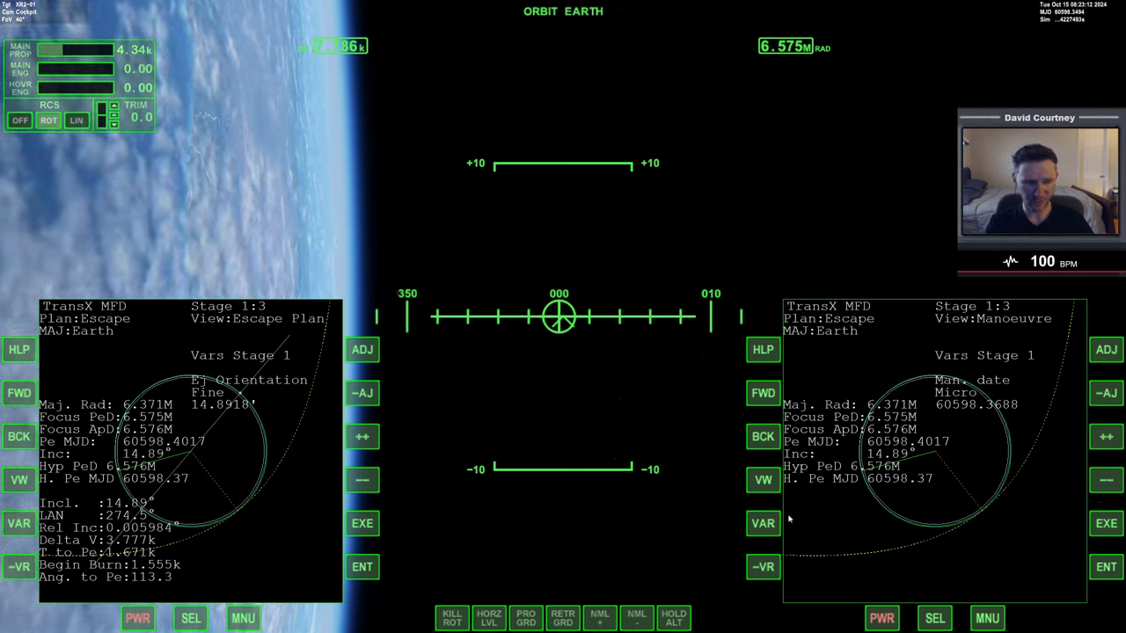
{"action": "mouse_move", "coordinate": [320, 440]}
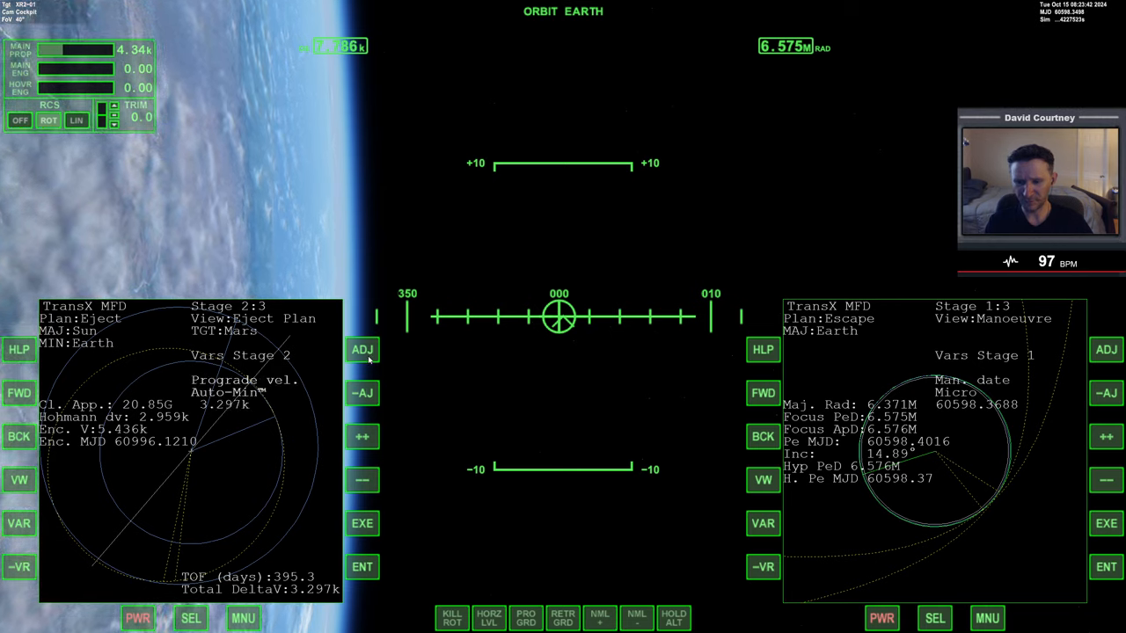
Reset the stage 2 Mars eject plan's prograde velocity to zero on the left MFD
{"action": "left_click", "coordinate": [362, 436]}
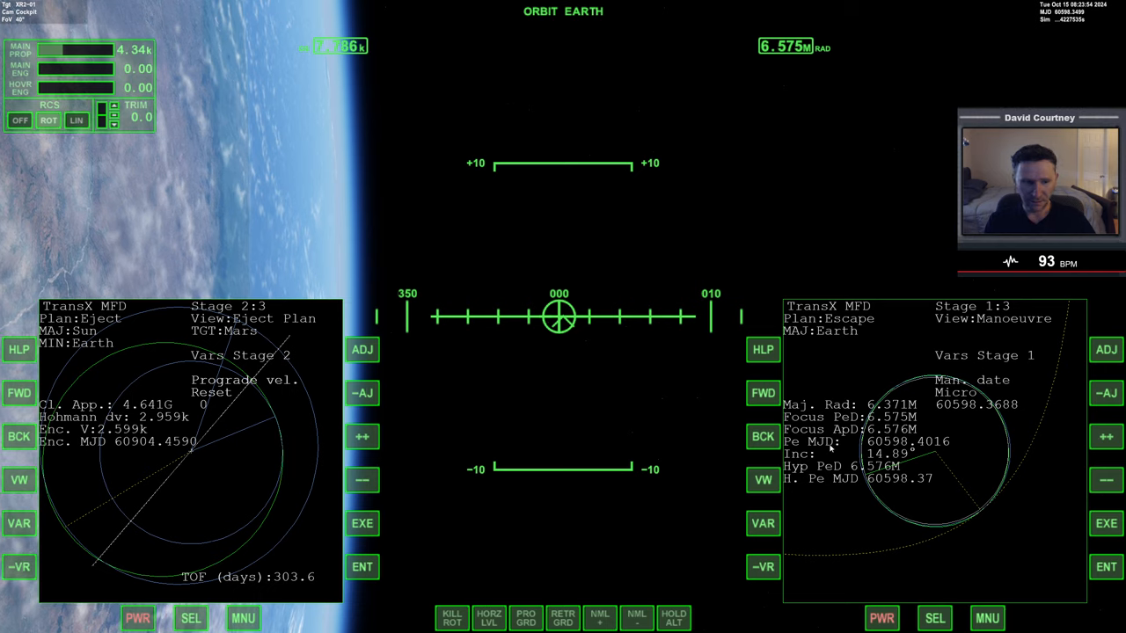
Advance the right MFD to the Stage 3:3 Mars encounter view
{"action": "left_click", "coordinate": [763, 392]}
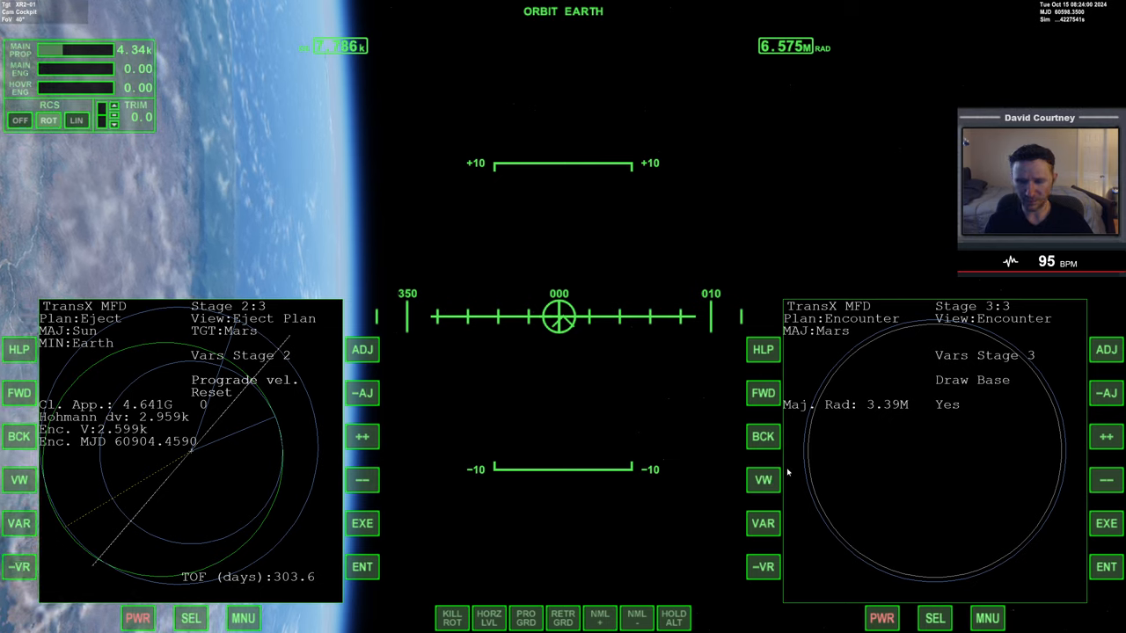
{"action": "mouse_move", "coordinate": [562, 415]}
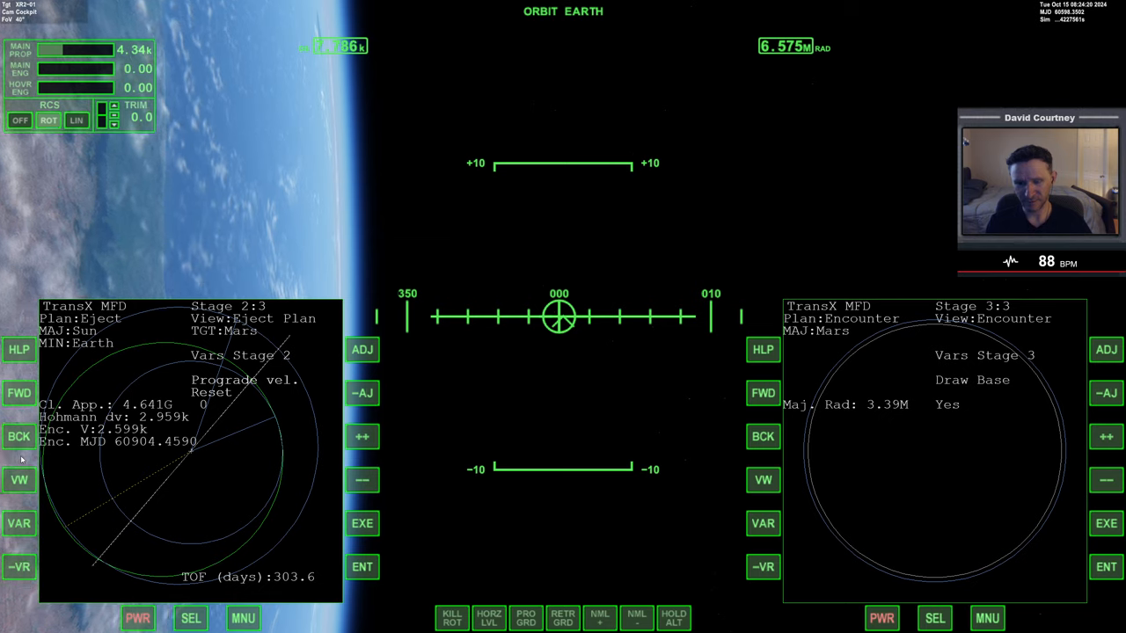
Review the stage 2 ejection setup page on the left MFD, then return to the stage 1 escape manoeuvre view
{"action": "left_click", "coordinate": [18, 436]}
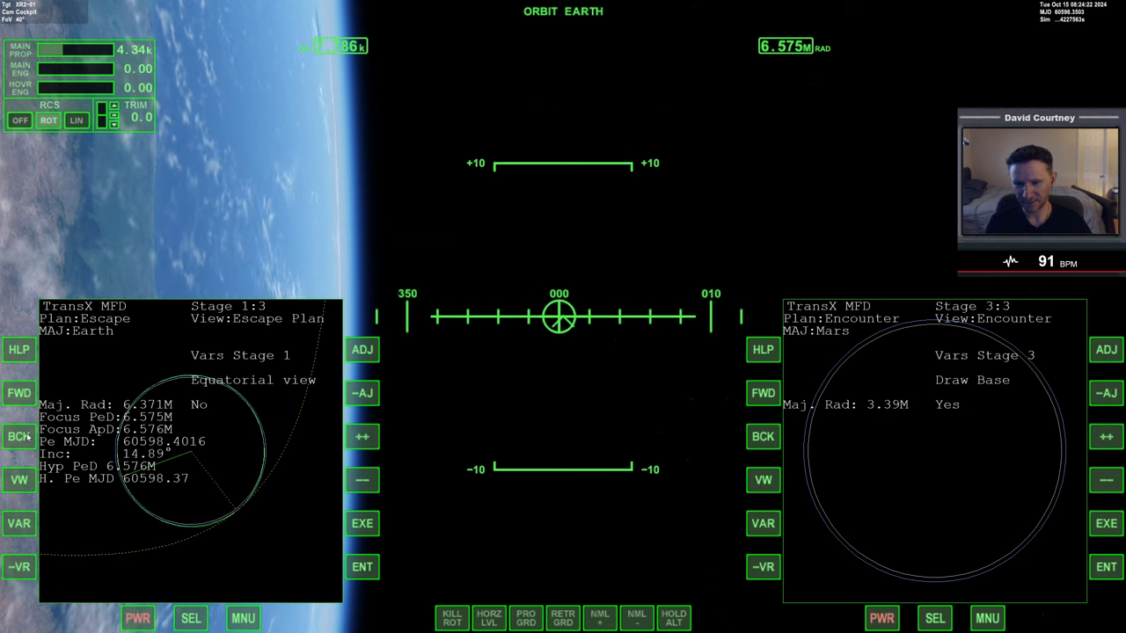
{"action": "left_click", "coordinate": [18, 480]}
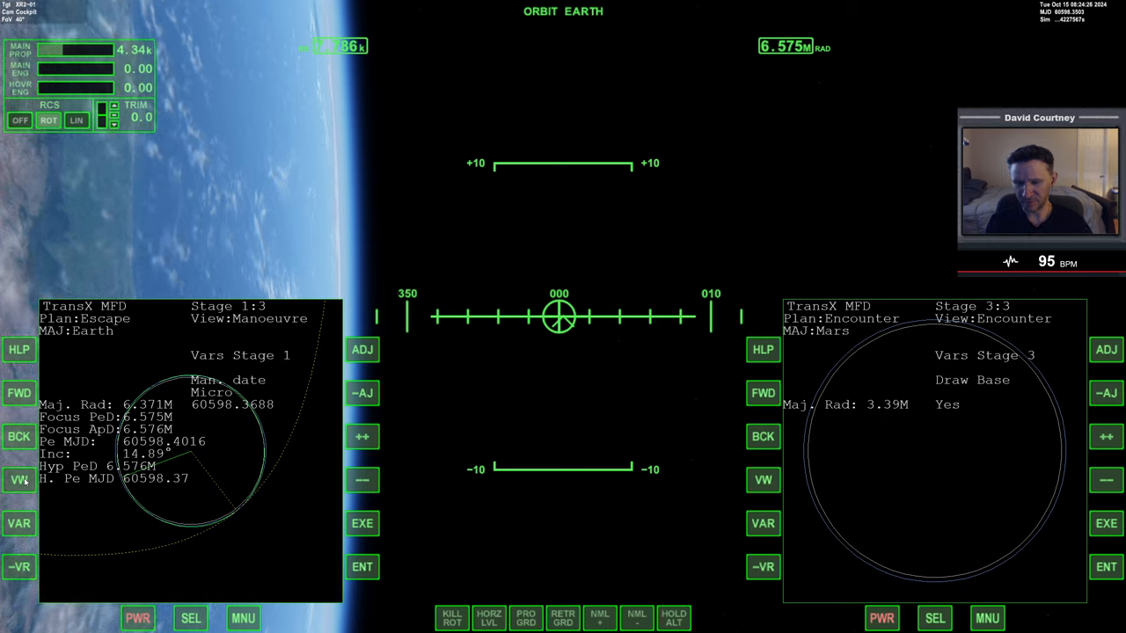
{"action": "mouse_move", "coordinate": [252, 450]}
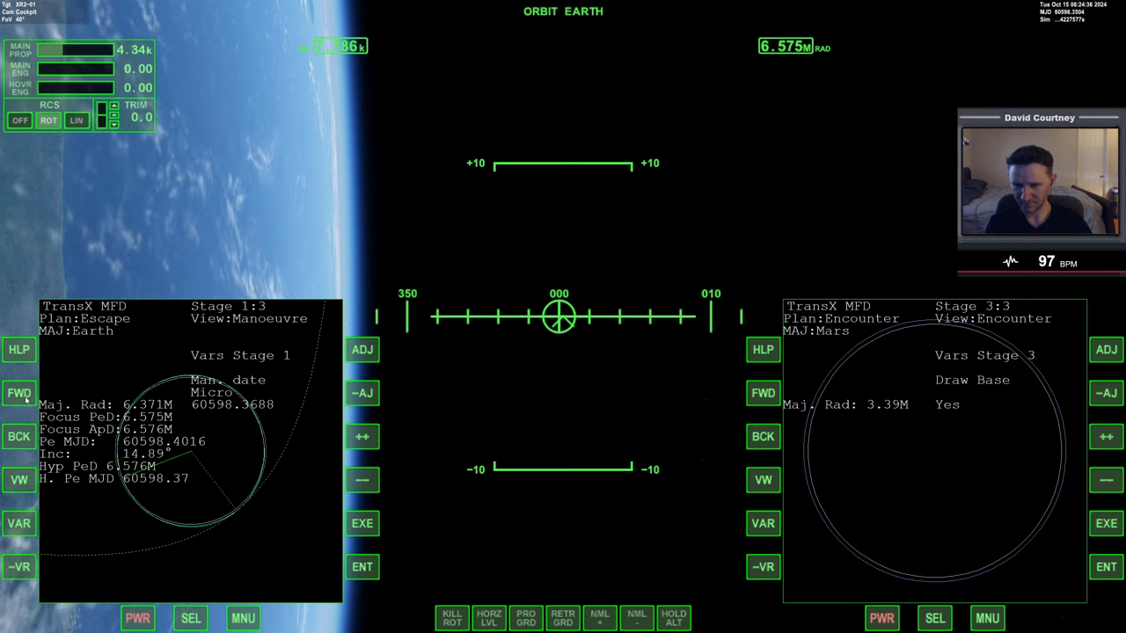
{"action": "left_click", "coordinate": [20, 393]}
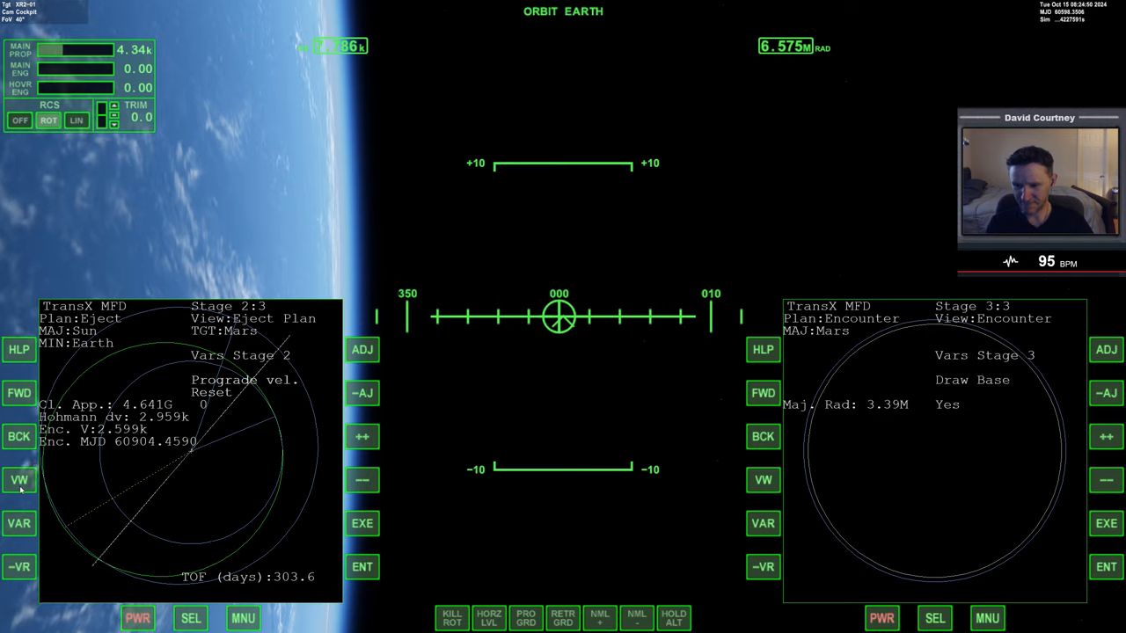
{"action": "left_click", "coordinate": [19, 480]}
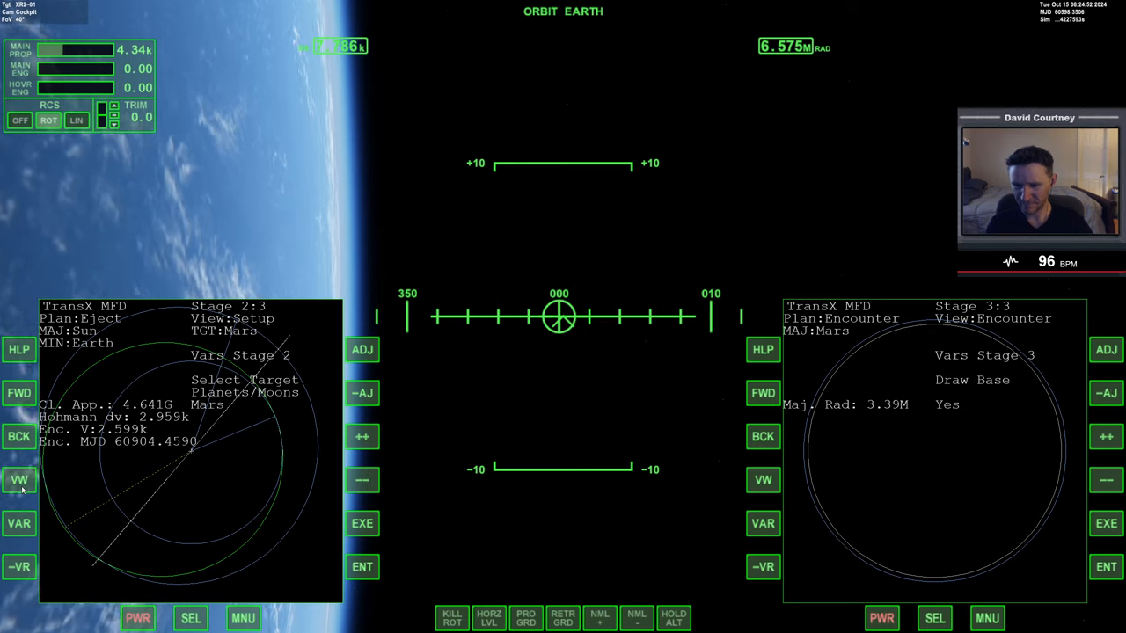
{"action": "left_click", "coordinate": [18, 436]}
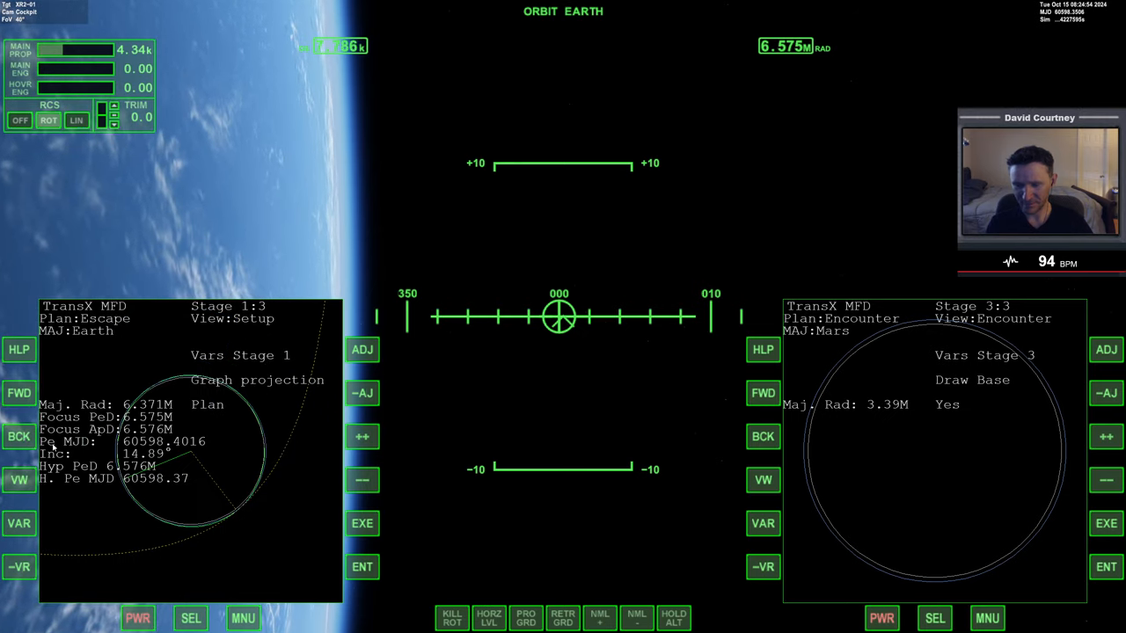
{"action": "left_click", "coordinate": [18, 480]}
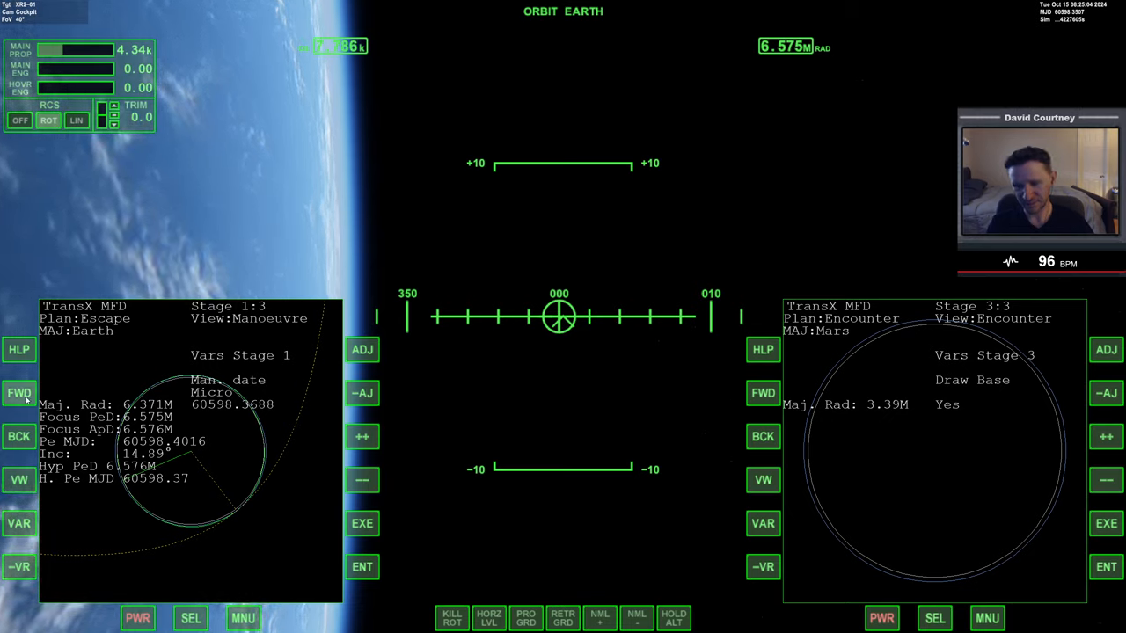
Step through stage 2 and back so the left MFD shows the stage 1 escape manoeuvre settings again
{"action": "left_click", "coordinate": [19, 394]}
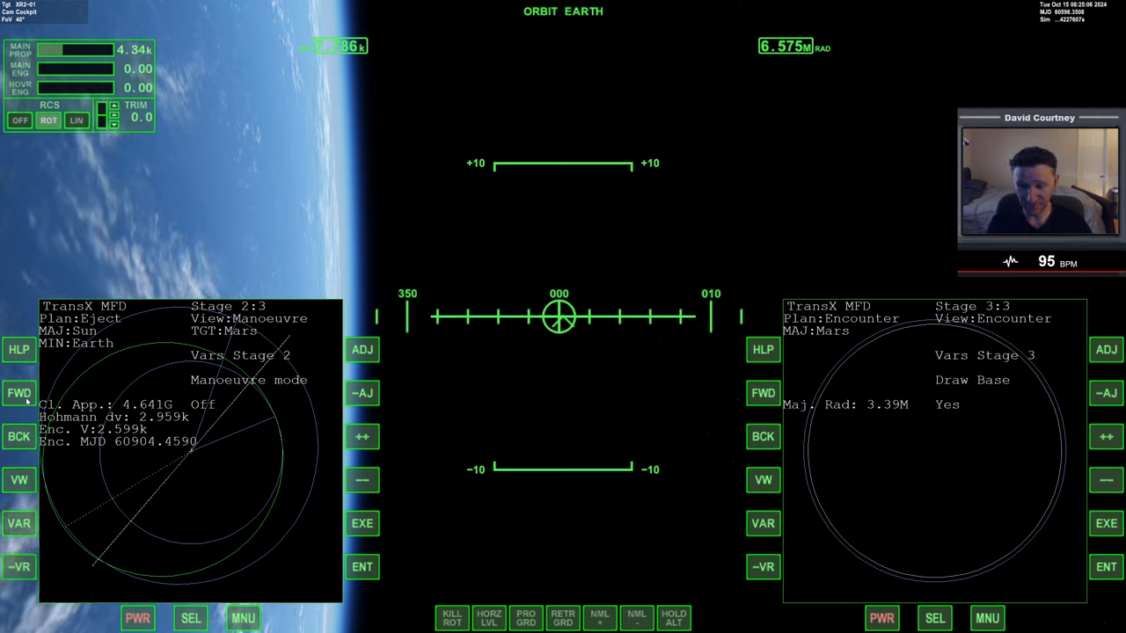
{"action": "left_click", "coordinate": [19, 480]}
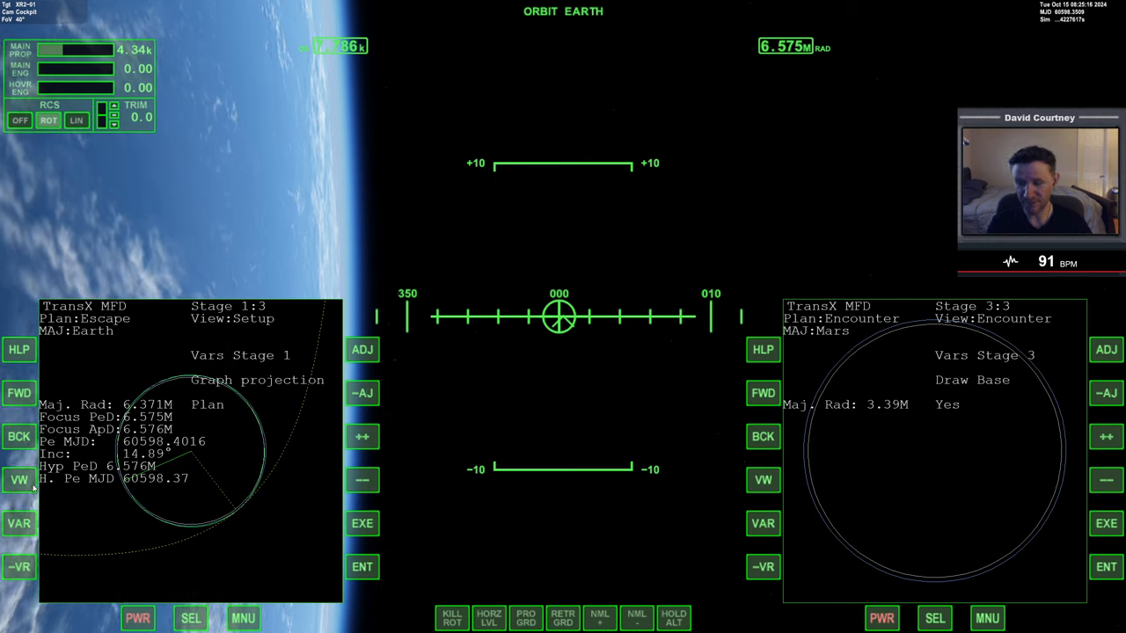
{"action": "left_click", "coordinate": [17, 480]}
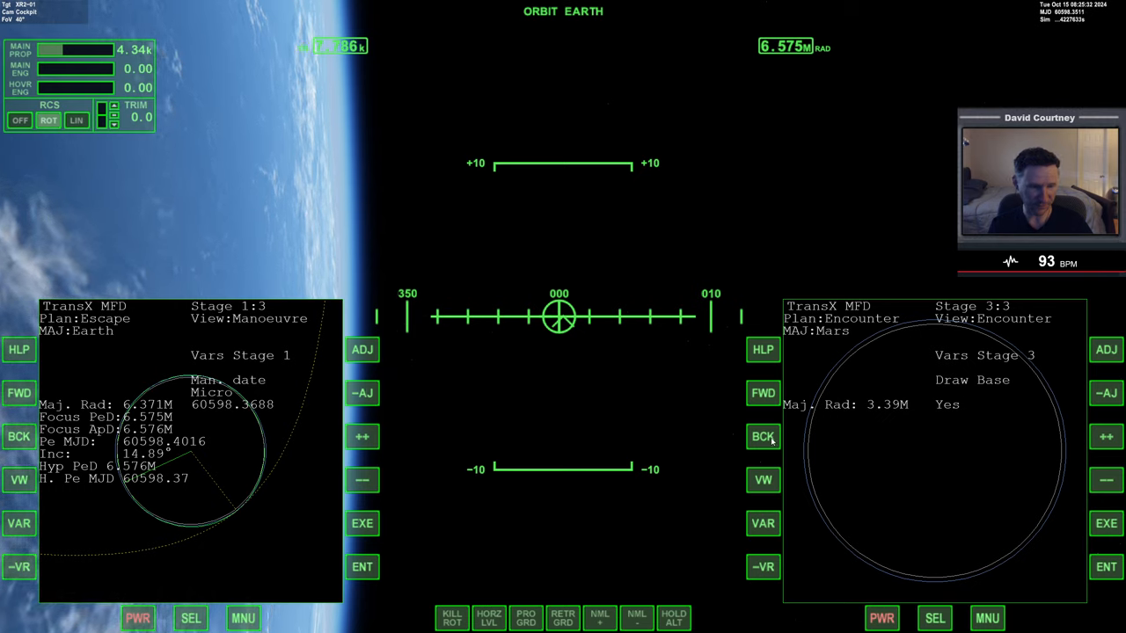
Show the Mars eject plan on the right MFD and shift the burn earlier, halving Mars closest approach to about 2G
{"action": "left_click", "coordinate": [764, 436]}
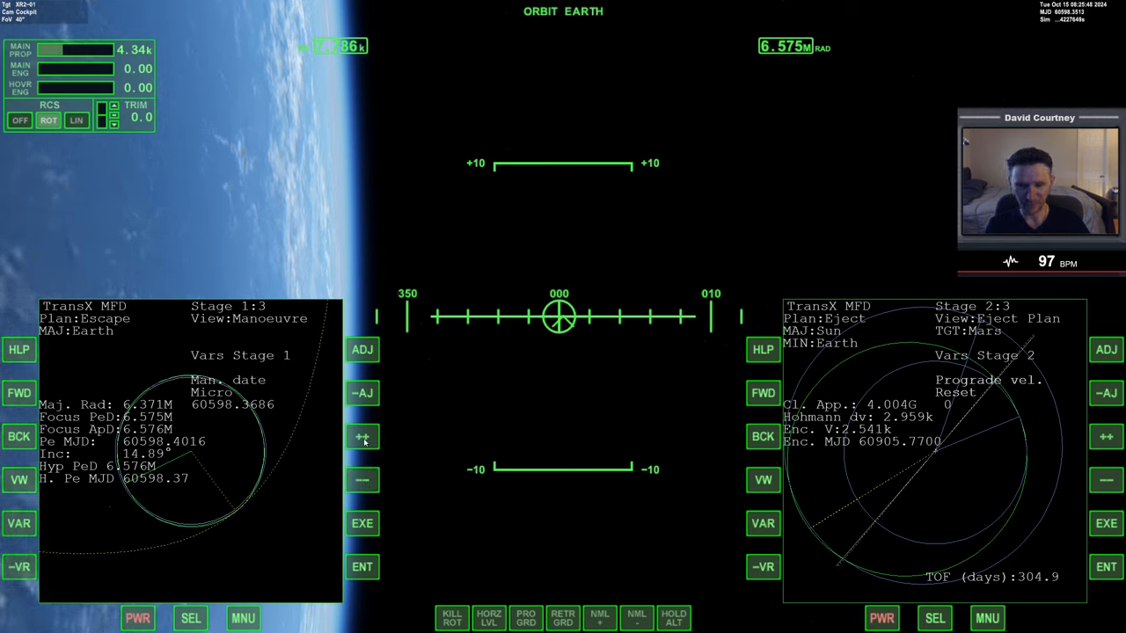
{"action": "left_click", "coordinate": [363, 482]}
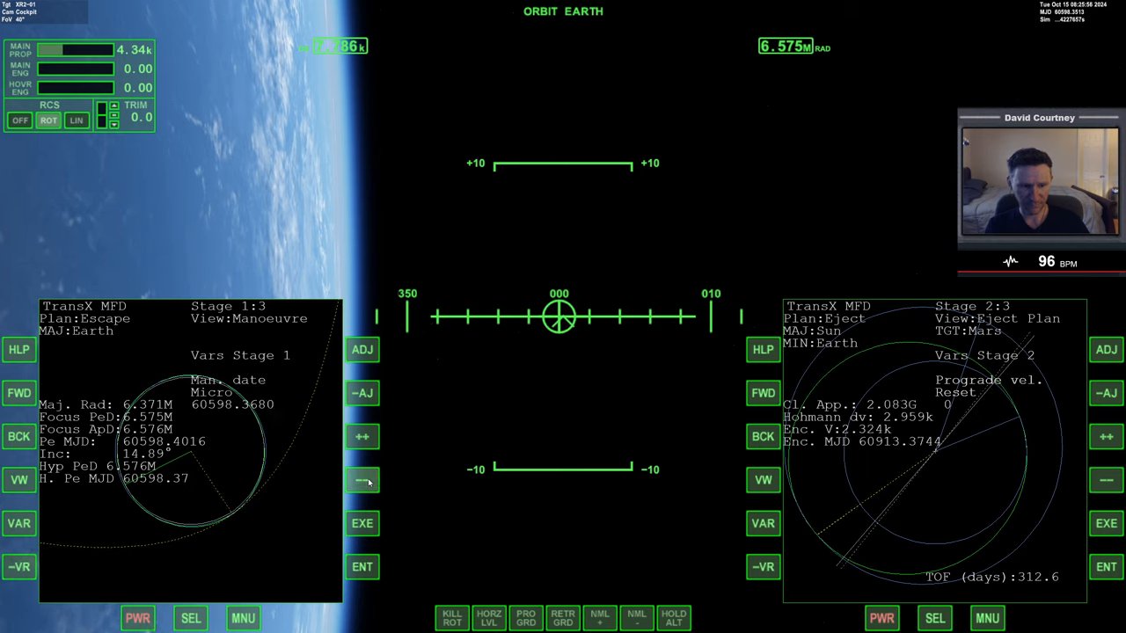
{"action": "left_click", "coordinate": [362, 480]}
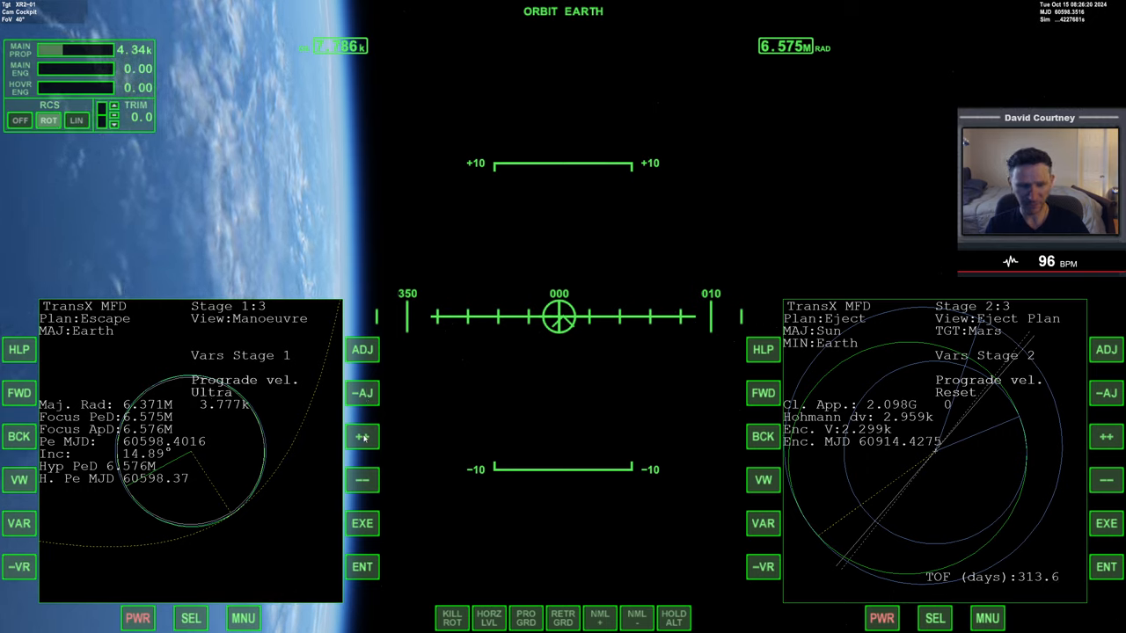
{"action": "mouse_move", "coordinate": [708, 455]}
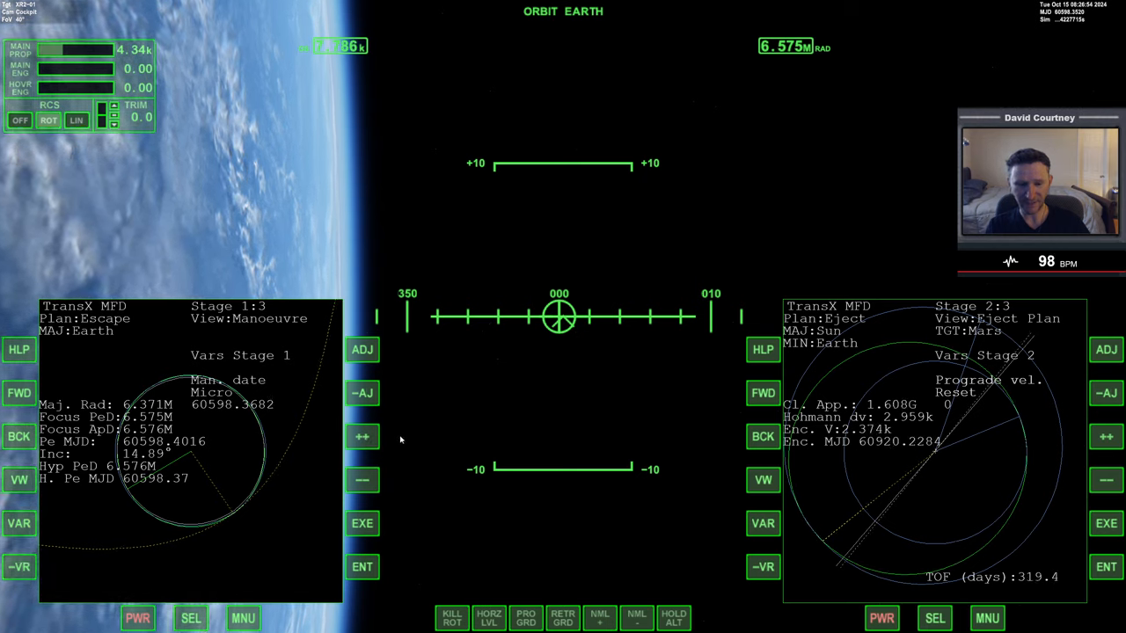
Alternate burn time and prograde velocity adjustments until Mars closest approach reads 943.7M
{"action": "left_click", "coordinate": [362, 437]}
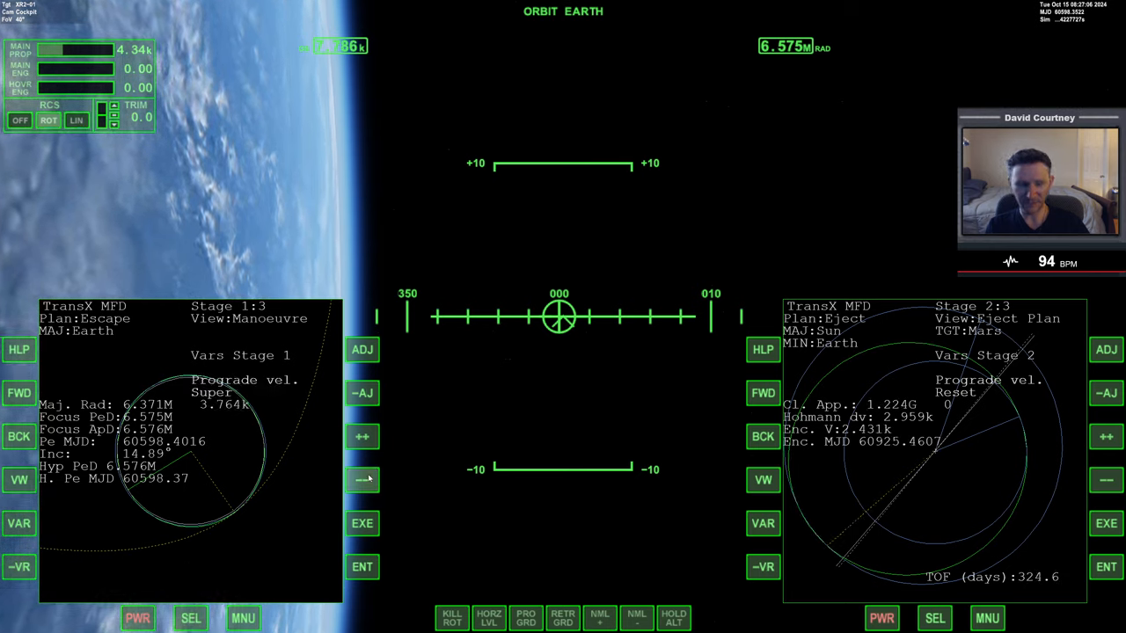
{"action": "left_click", "coordinate": [363, 479]}
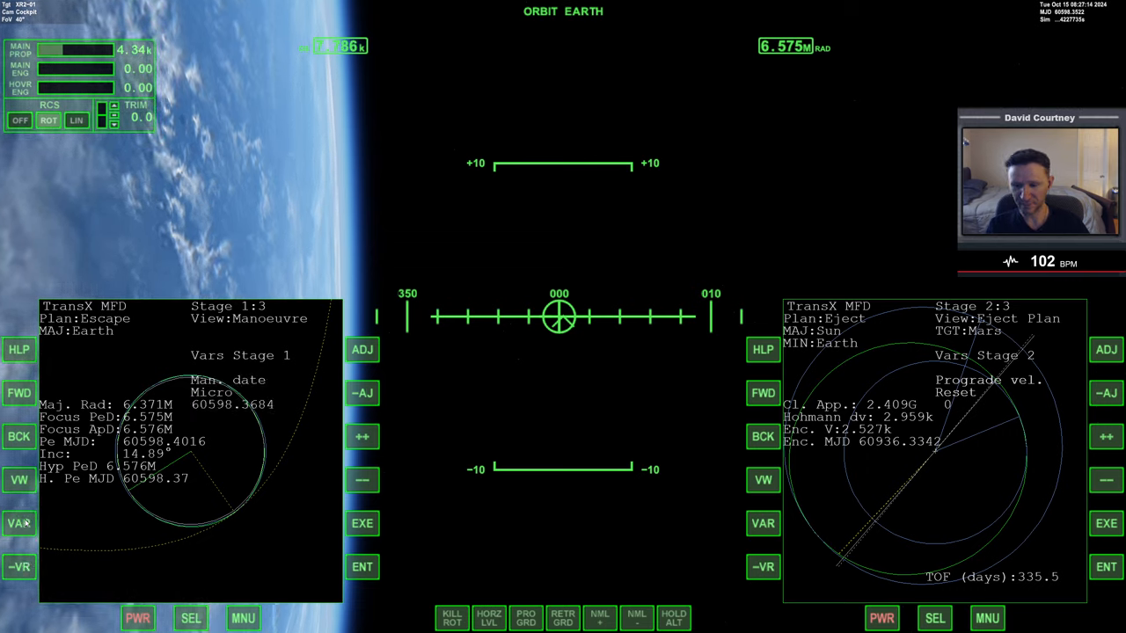
{"action": "left_click", "coordinate": [362, 437]}
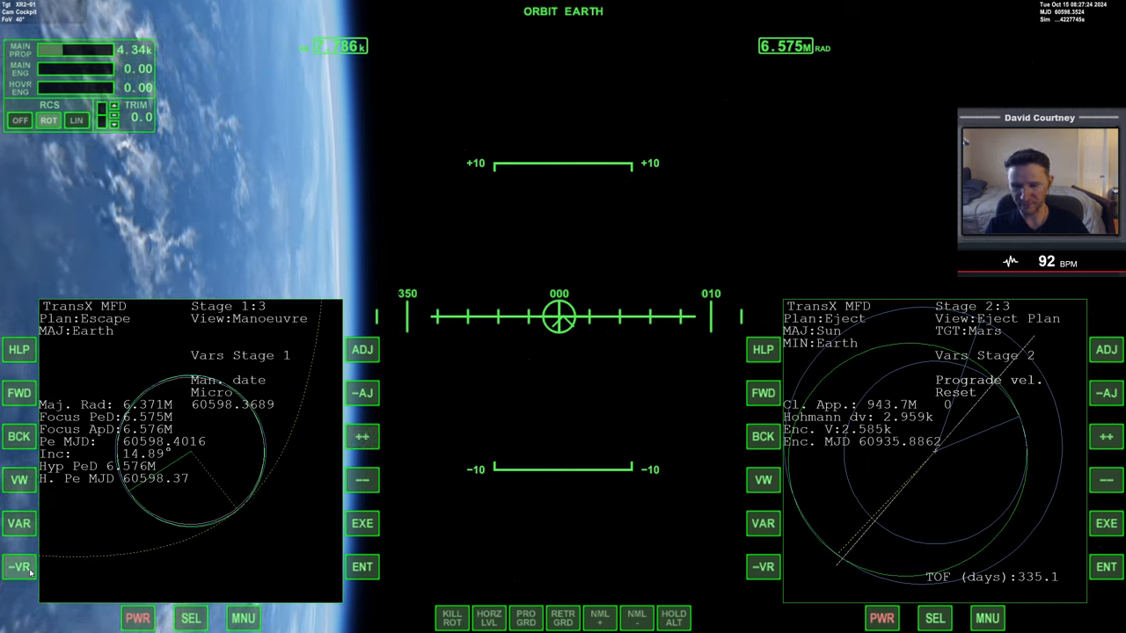
{"action": "left_click", "coordinate": [362, 481]}
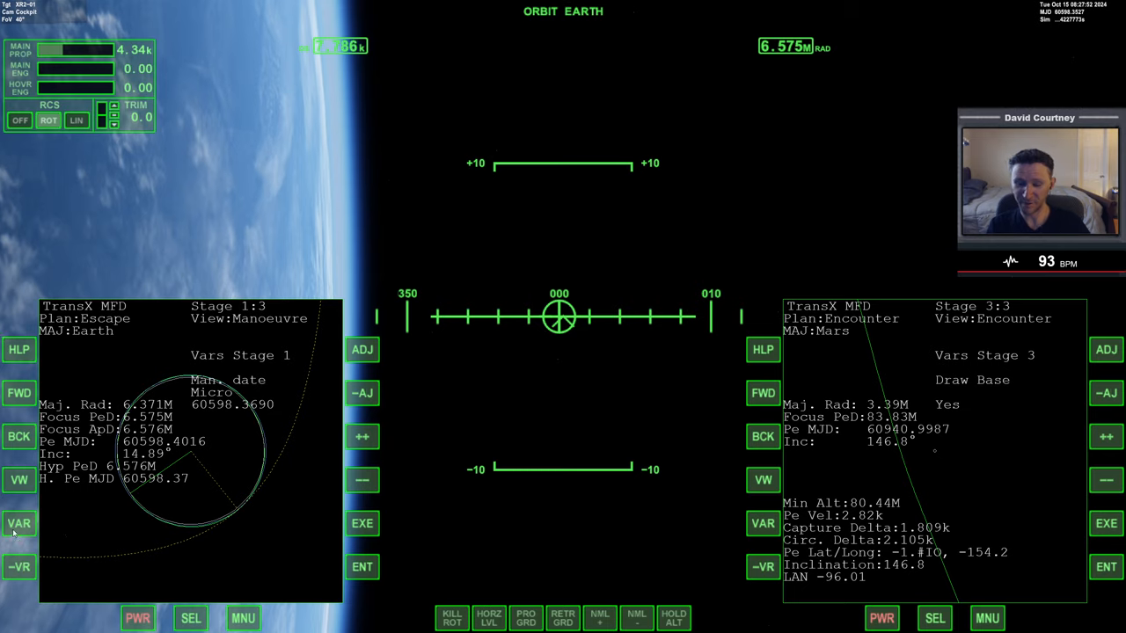
Nudge the prograde velocity at Micro increment, tightening the Mars periapsis and shifting its inclination
{"action": "left_click", "coordinate": [20, 524]}
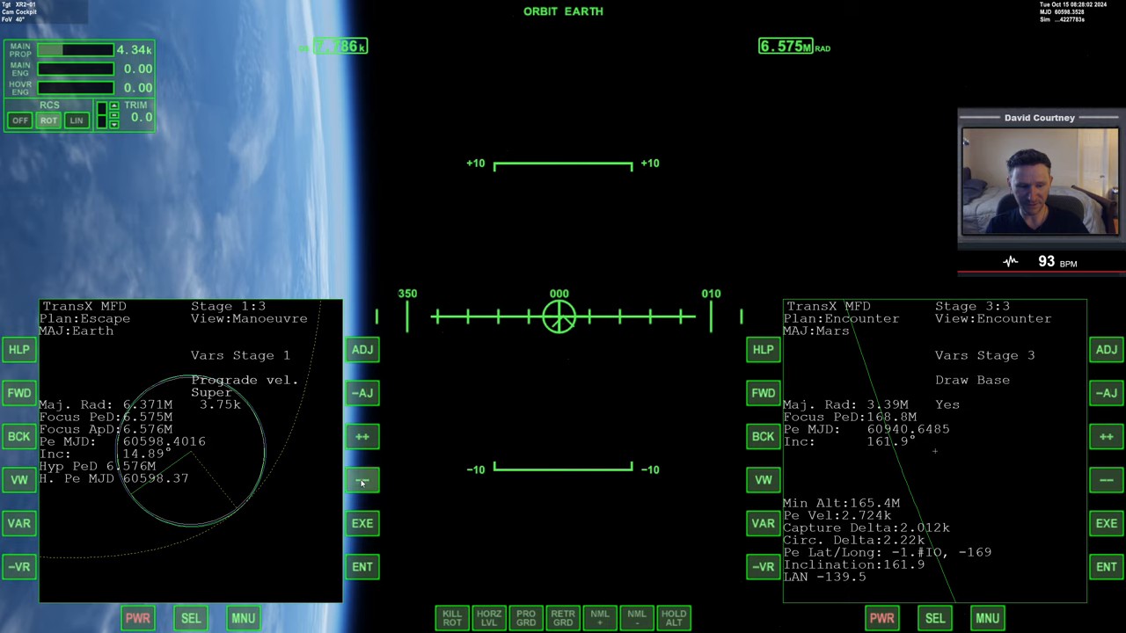
{"action": "left_click", "coordinate": [362, 480]}
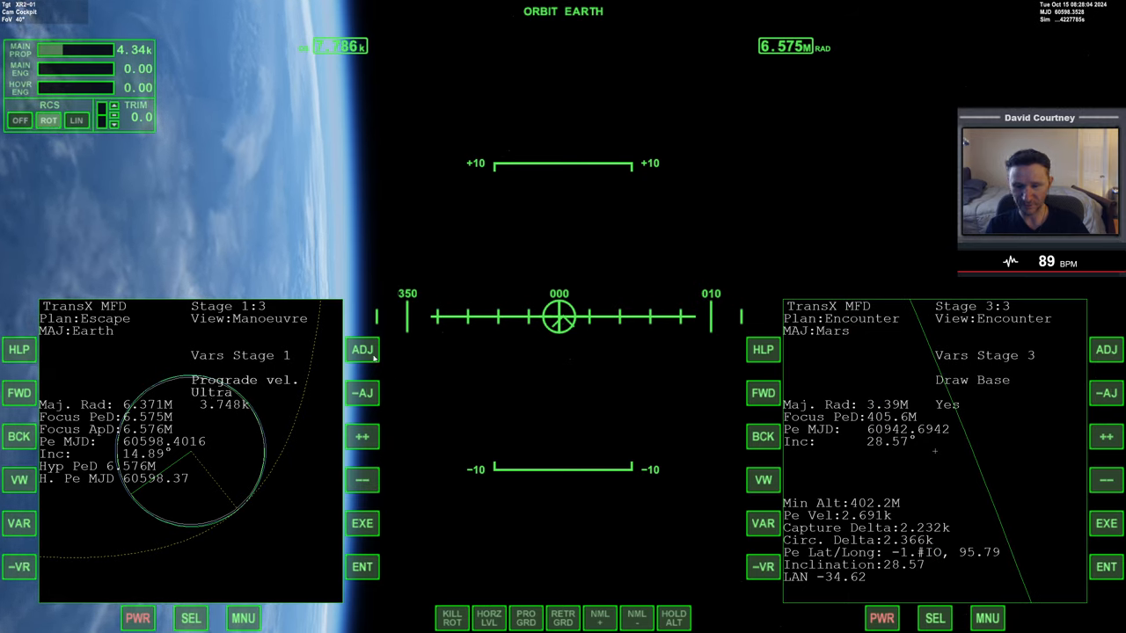
{"action": "left_click", "coordinate": [363, 436]}
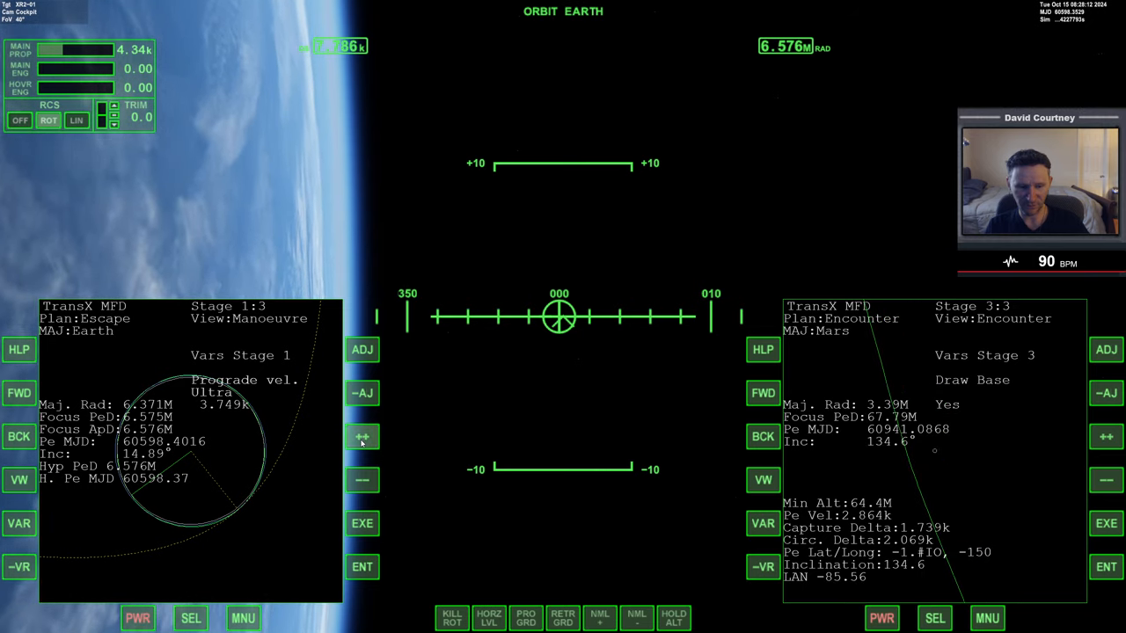
{"action": "left_click", "coordinate": [362, 436]}
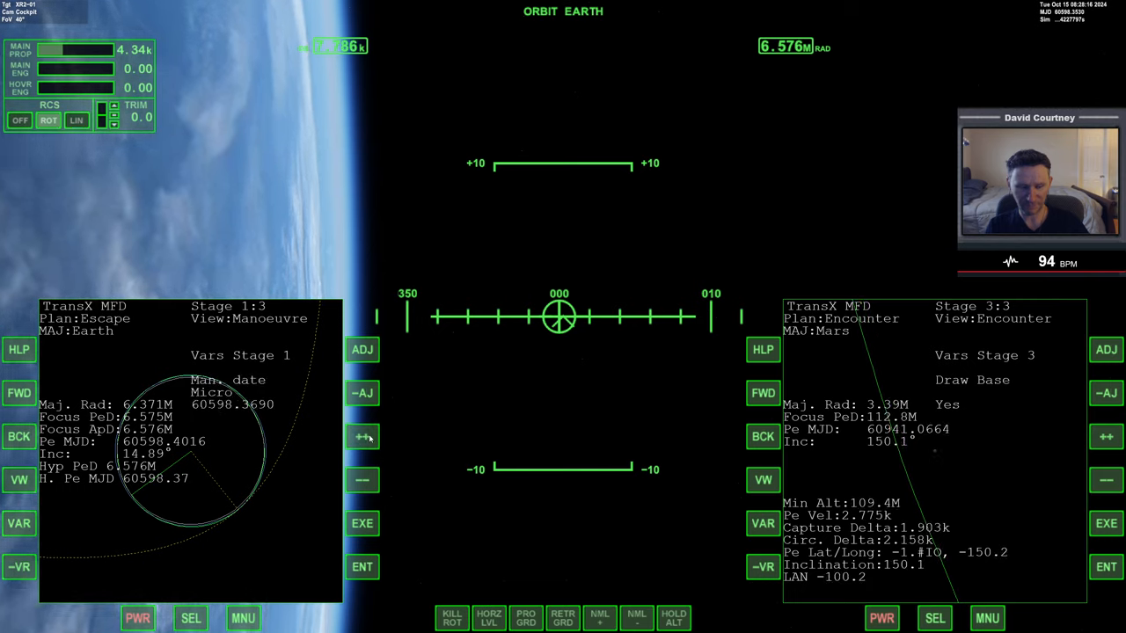
{"action": "left_click", "coordinate": [363, 480]}
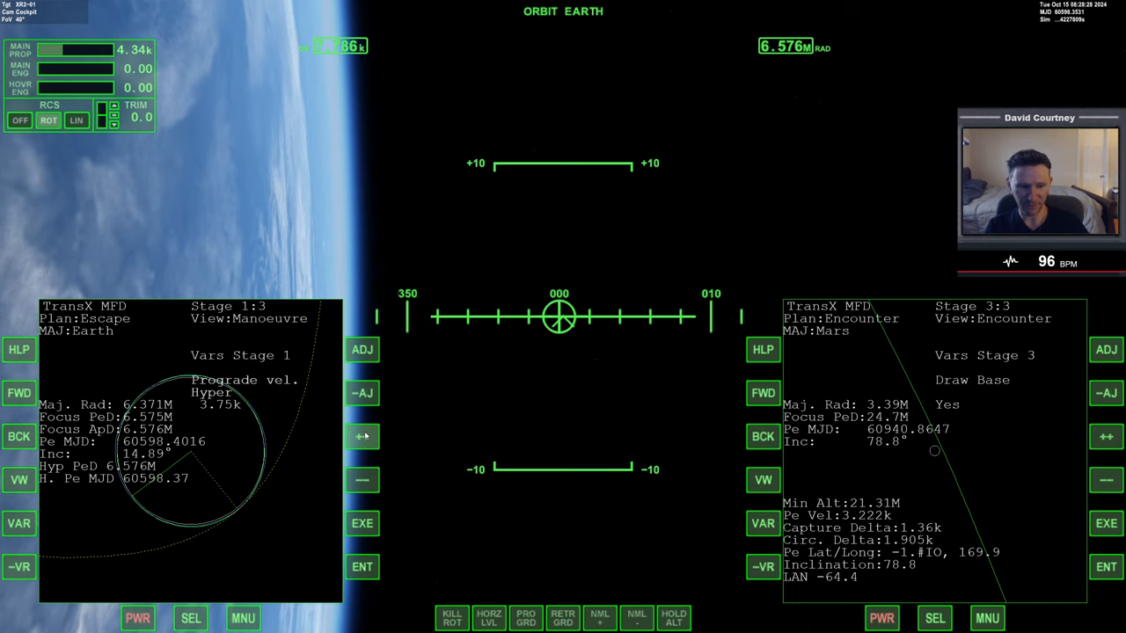
{"action": "left_click", "coordinate": [362, 436]}
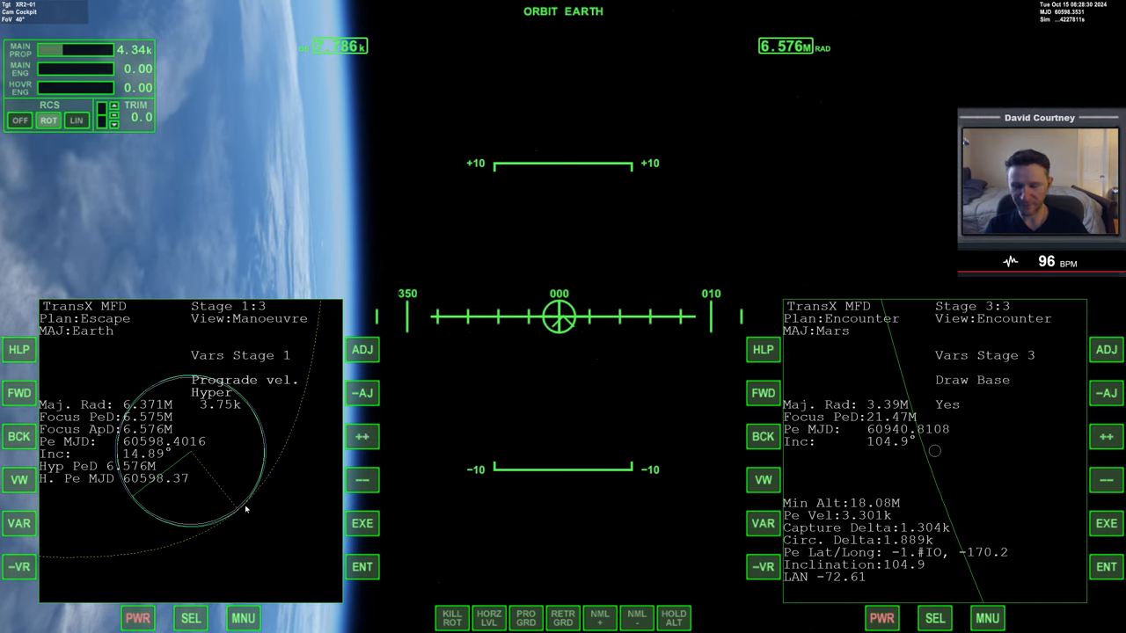
Refine the prograde velocity further until Mars periapsis is about 2.63M at 54.8° inclination
{"action": "left_click", "coordinate": [19, 524]}
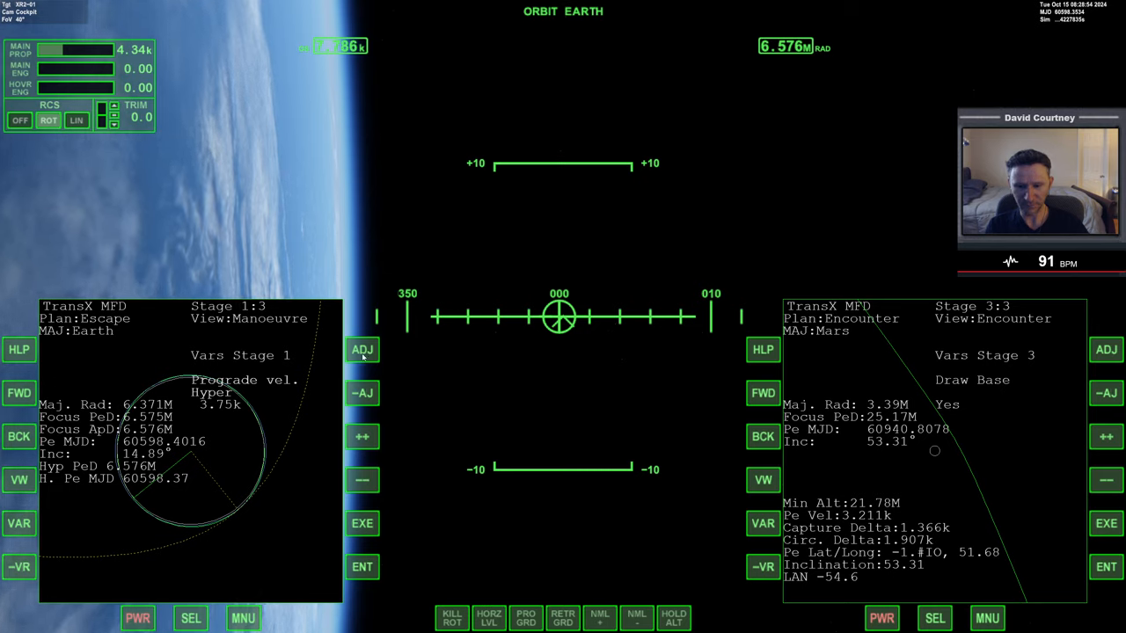
{"action": "left_click", "coordinate": [362, 436]}
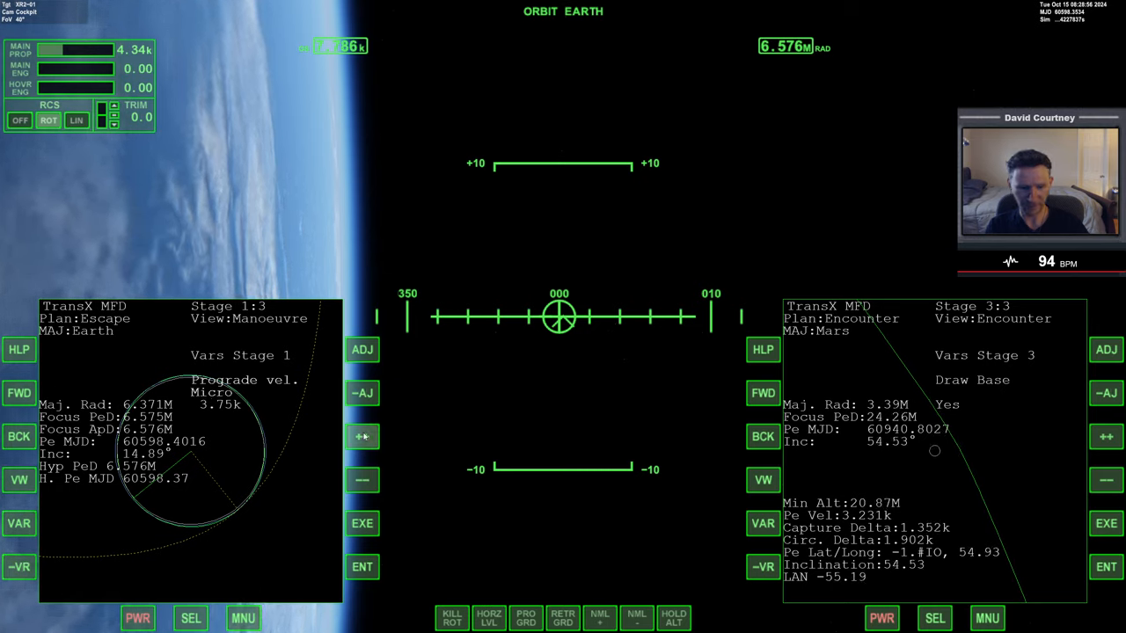
{"action": "left_click", "coordinate": [363, 436]}
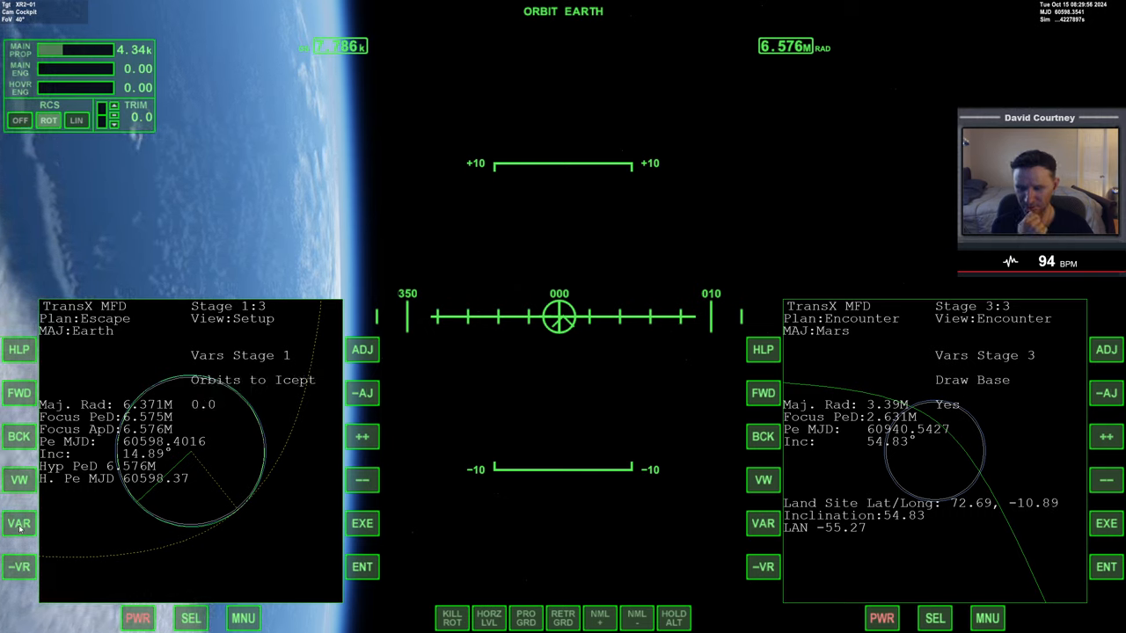
Cycle the left TransX MFD view through Setup and Escape Plan to the Manoeuvre view with its 3.75k prograde burn
{"action": "left_click", "coordinate": [17, 524]}
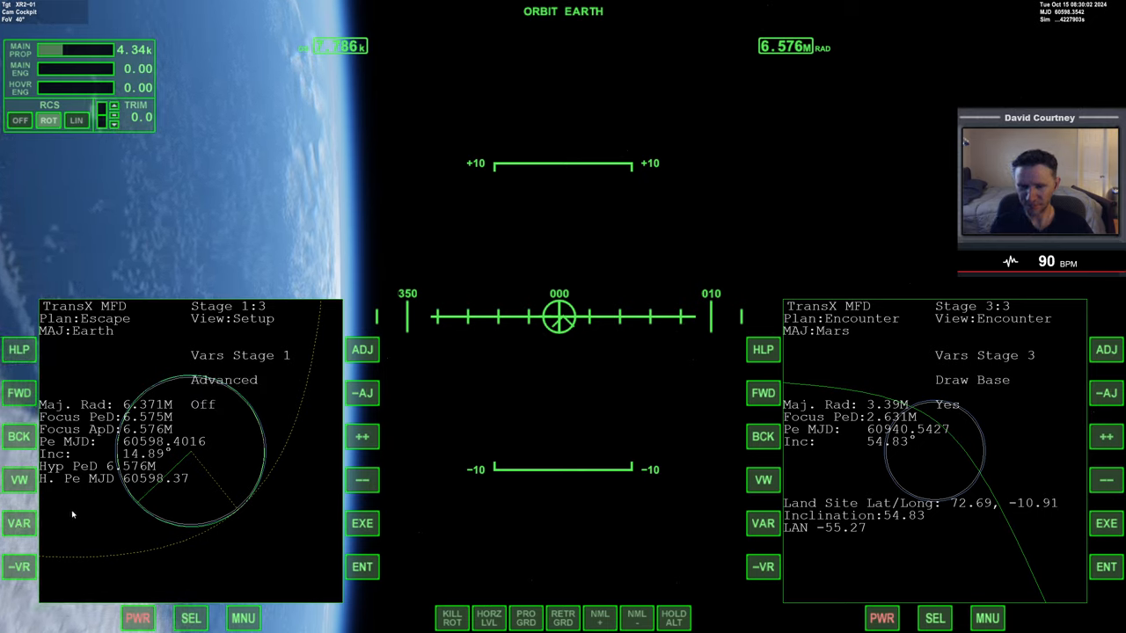
{"action": "left_click", "coordinate": [18, 478]}
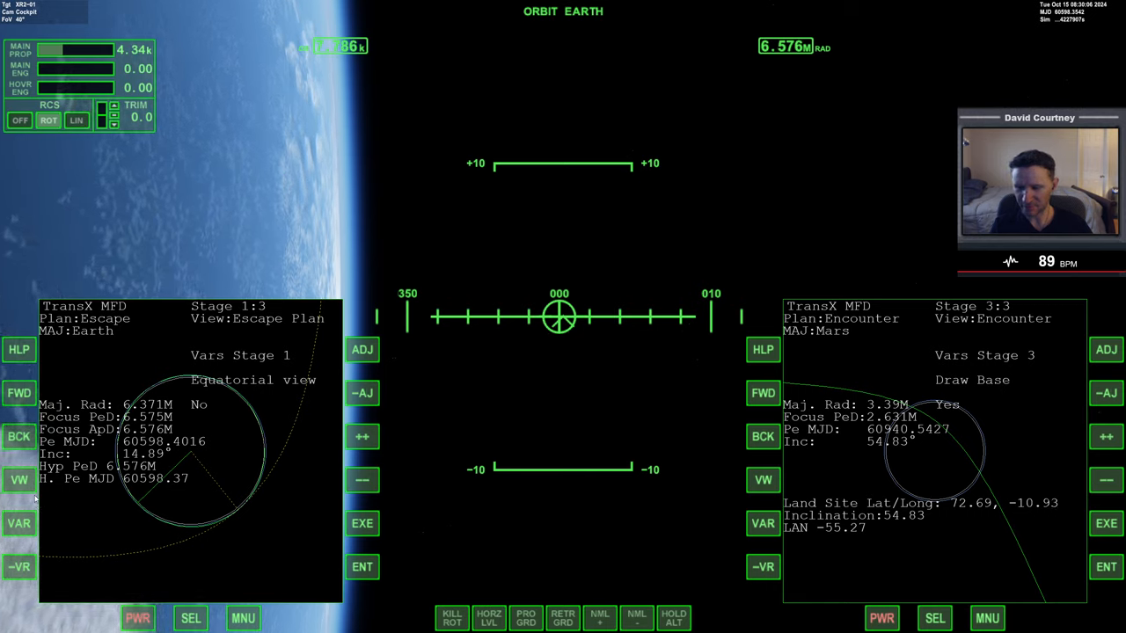
{"action": "left_click", "coordinate": [18, 522]}
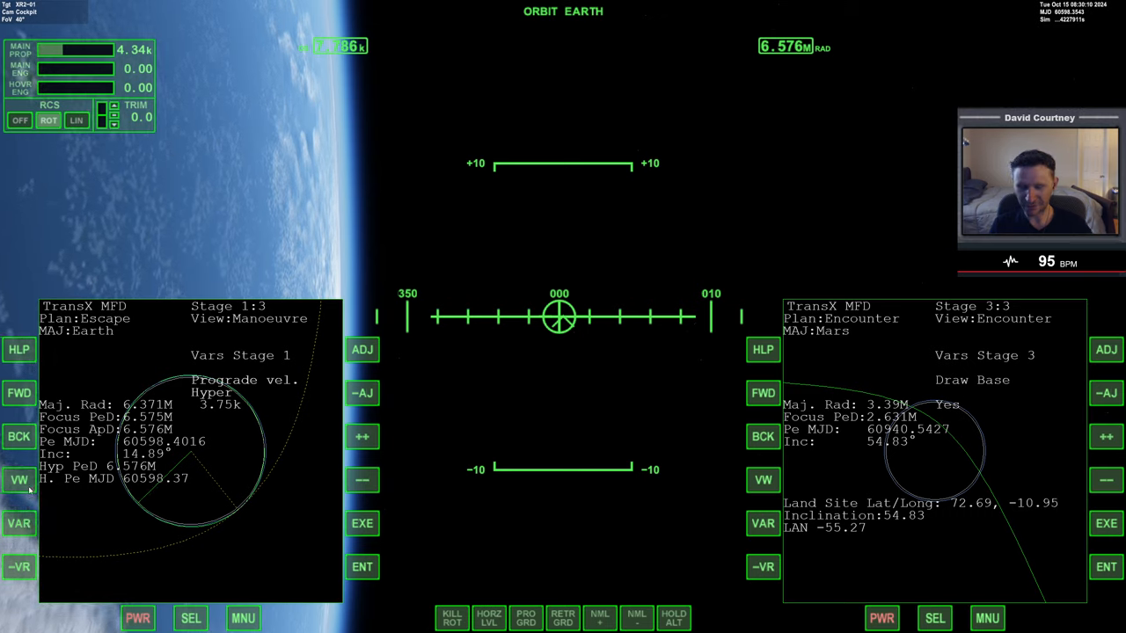
{"action": "left_click", "coordinate": [17, 480]}
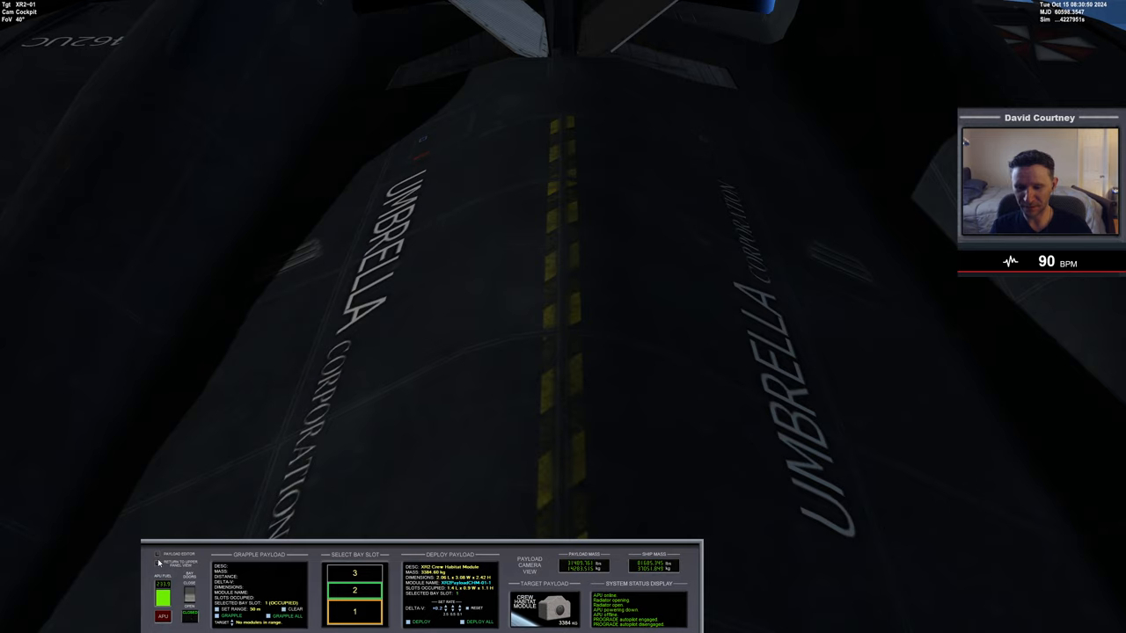
In the Payload Editor, fill bay slot 1 with the fuel tank module
{"action": "left_click", "coordinate": [158, 563]}
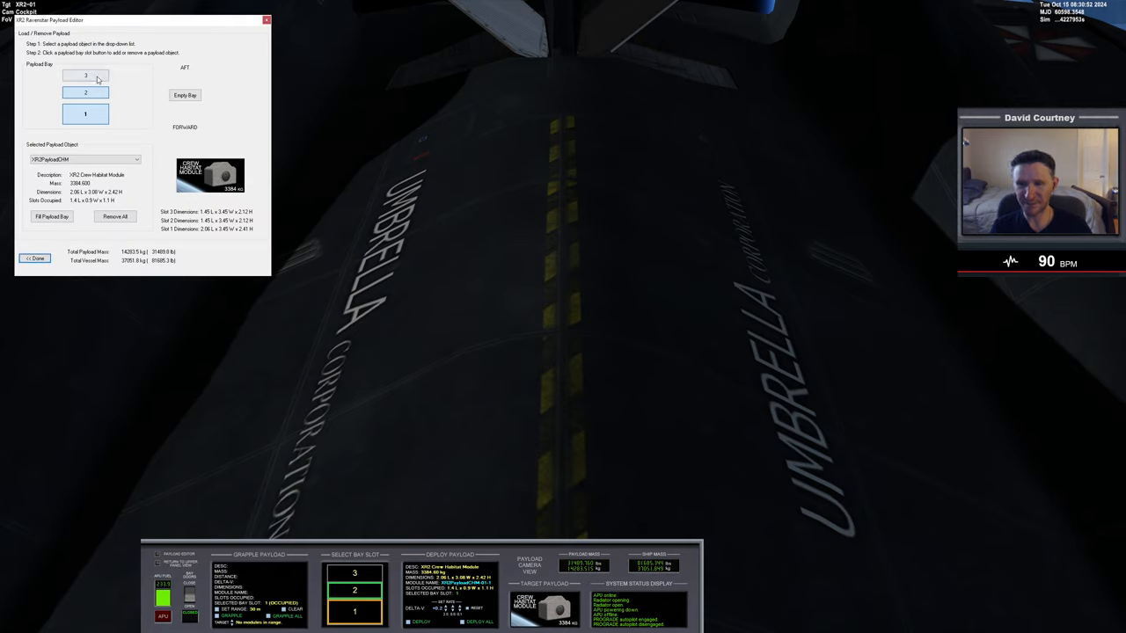
{"action": "left_click", "coordinate": [84, 158]}
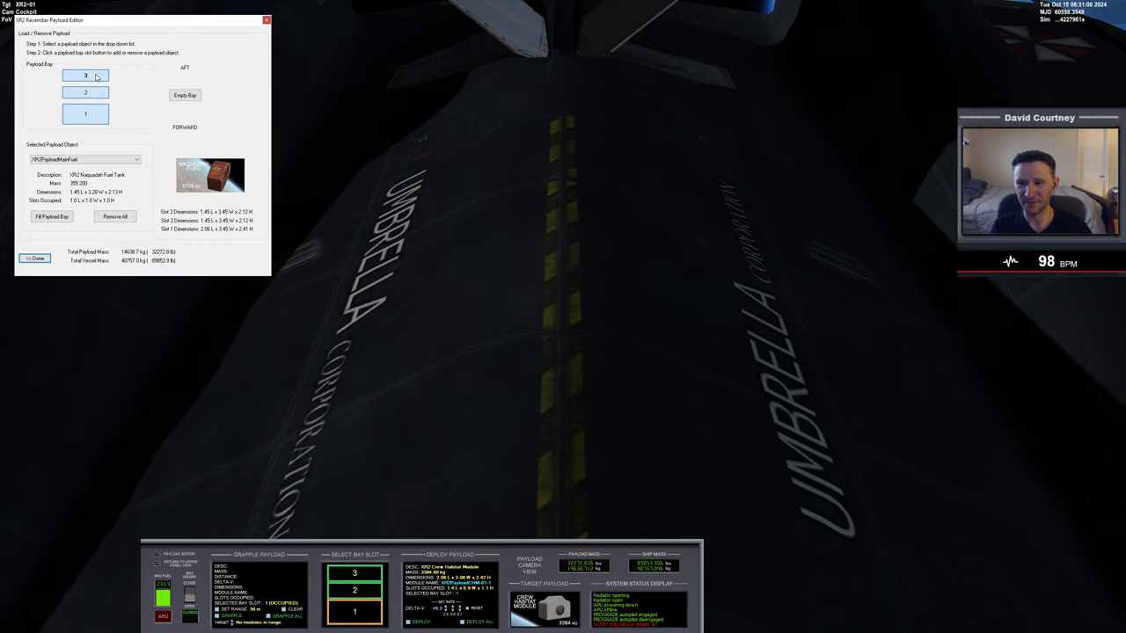
{"action": "left_click", "coordinate": [35, 257]}
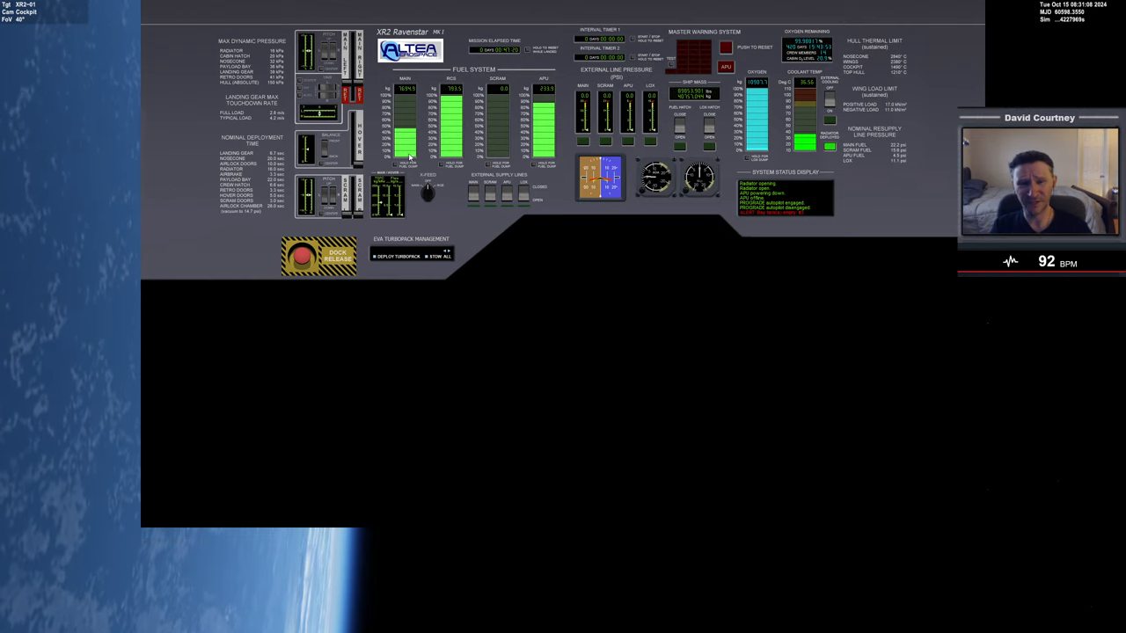
{"action": "mouse_move", "coordinate": [591, 313]}
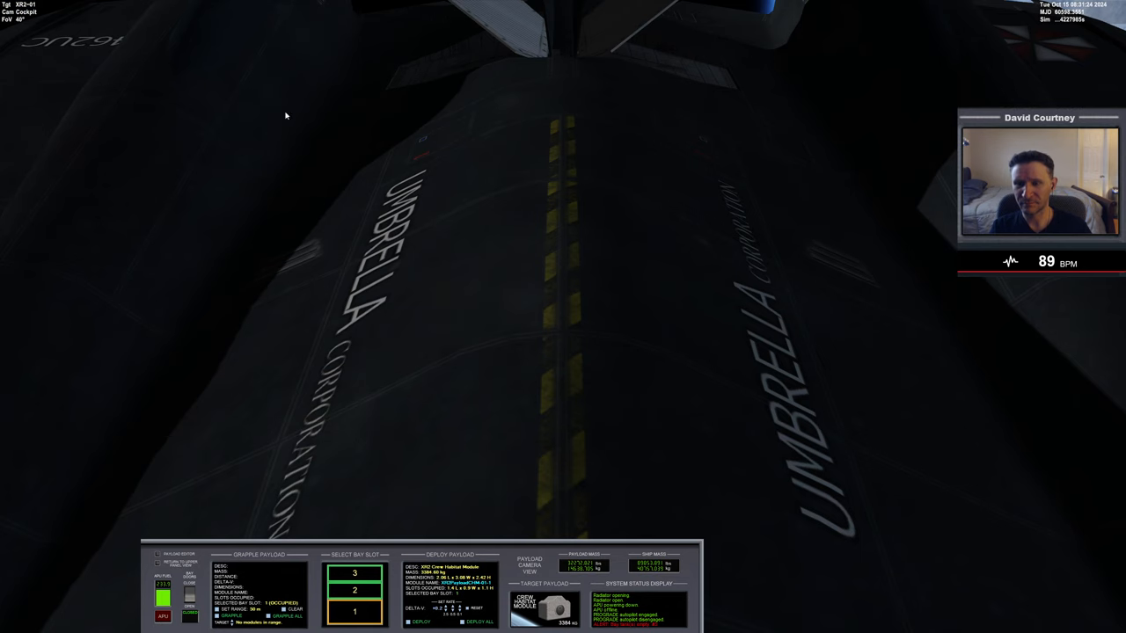
Select the bay slot on the payload panel to verify it holds the fuel tank
{"action": "left_click", "coordinate": [355, 573]}
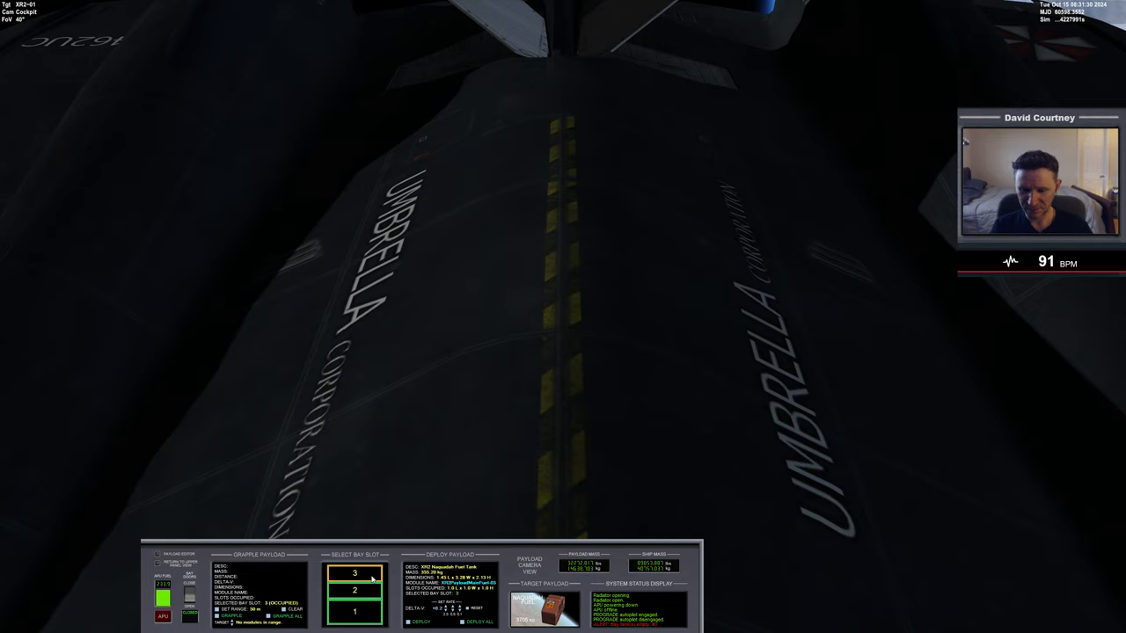
{"action": "mouse_move", "coordinate": [427, 426]}
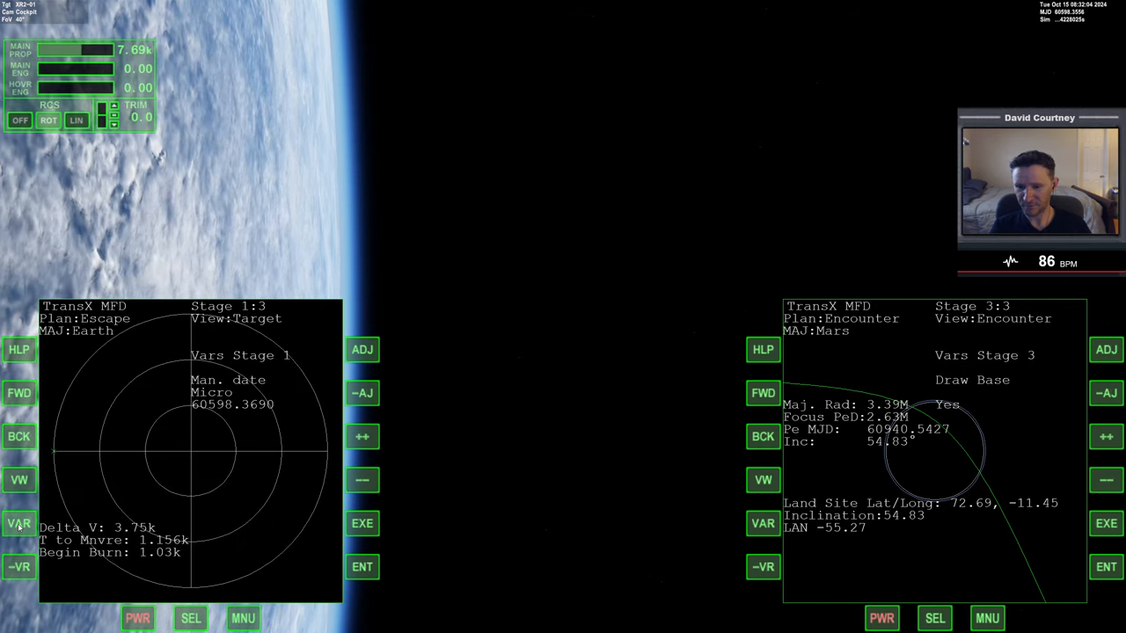
Switch the left TransX MFD to the Target view showing Delta V and Begin Burn time
{"action": "left_click", "coordinate": [18, 524]}
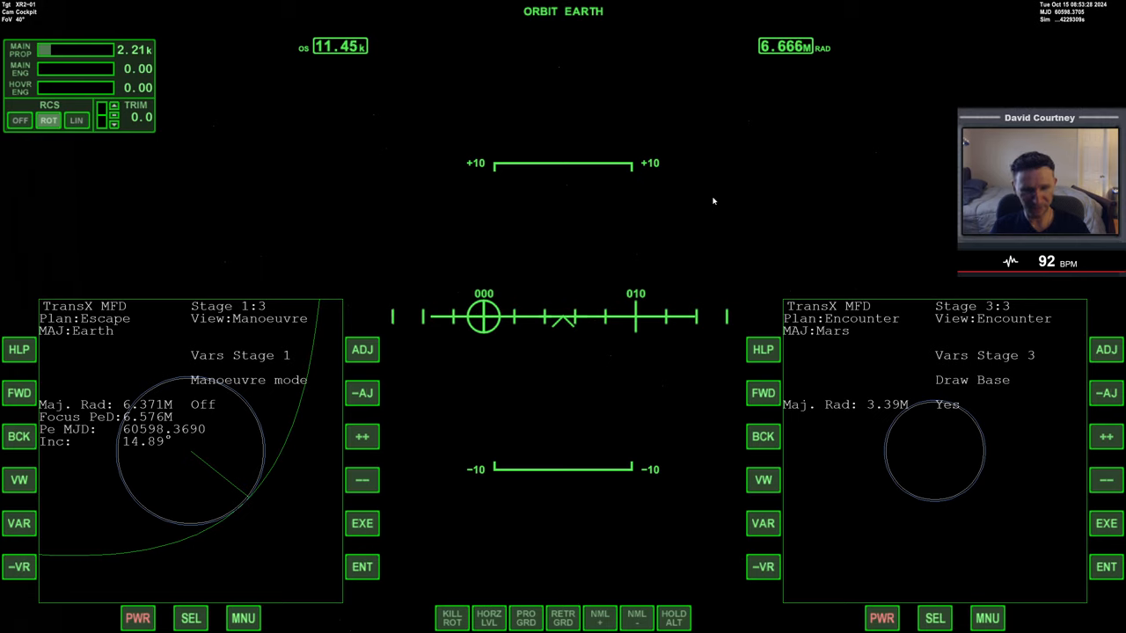
Put the RCS in linear translation mode to nudge the Mars encounter toward 40.59M minimum altitude
{"action": "left_click", "coordinate": [763, 436]}
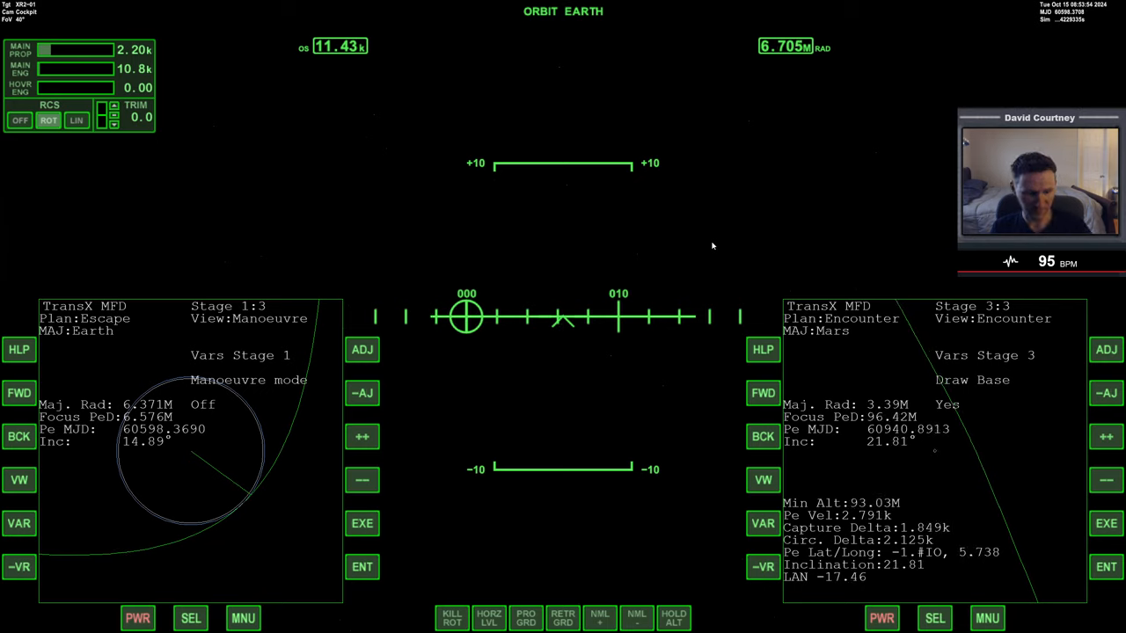
{"action": "left_click", "coordinate": [76, 119]}
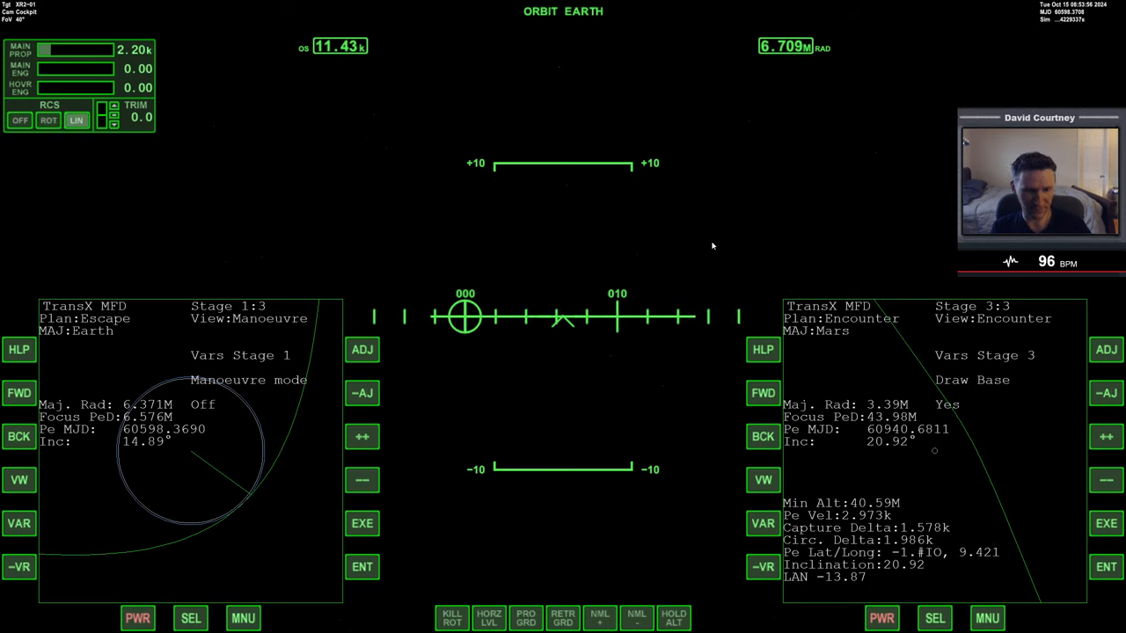